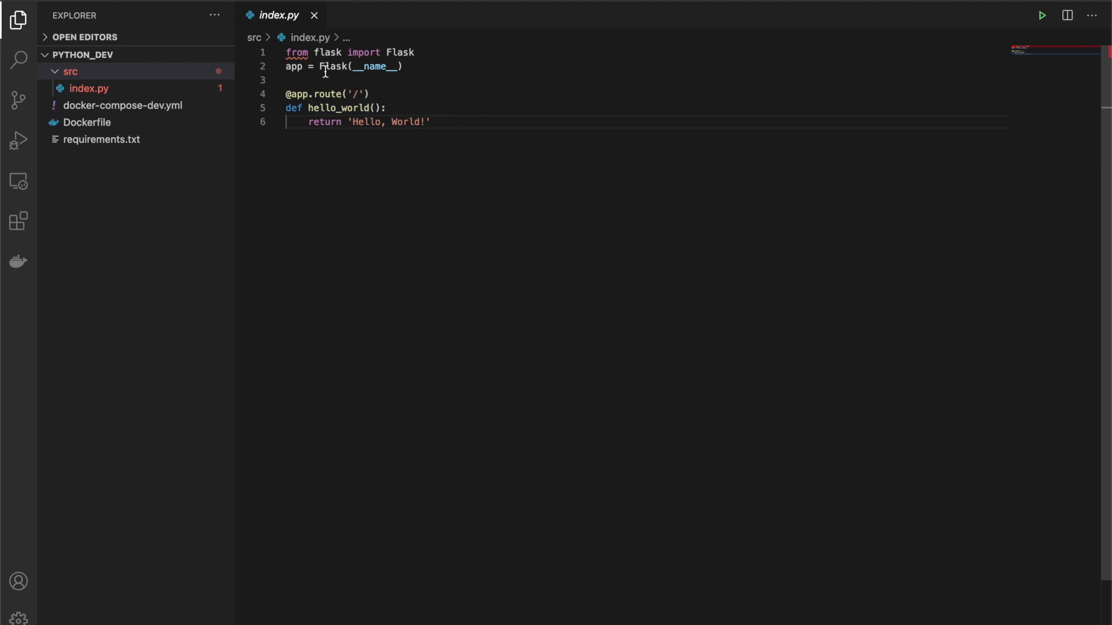
mouse_move(296, 52)
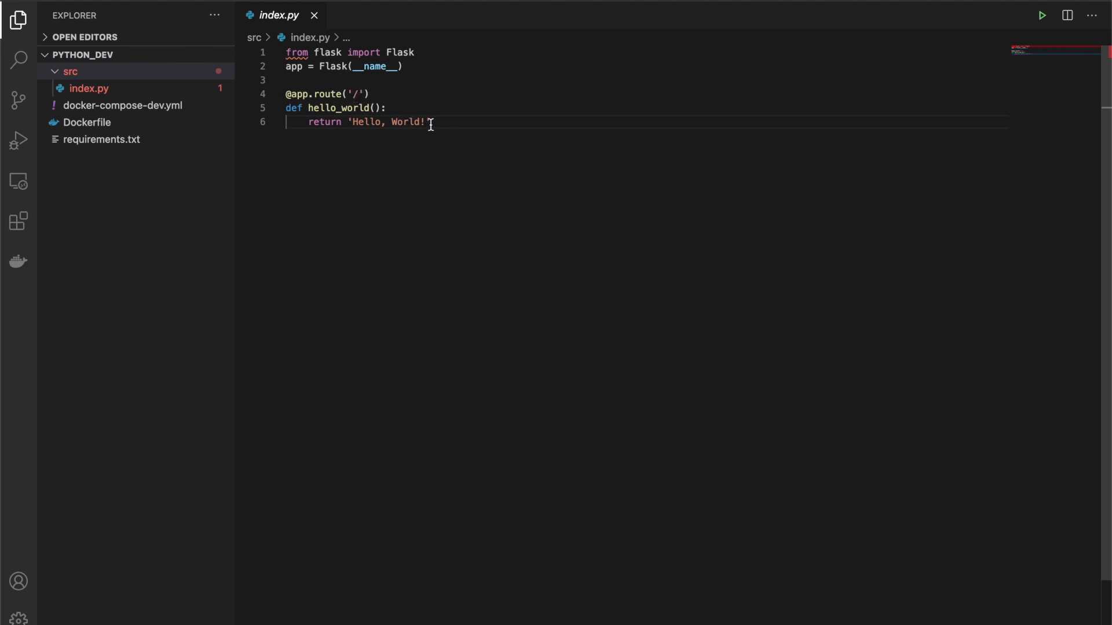
Inspect the Dockerfile and requirements.txt (Flask 1.1.2), then expand src to reveal index.py
click(87, 105)
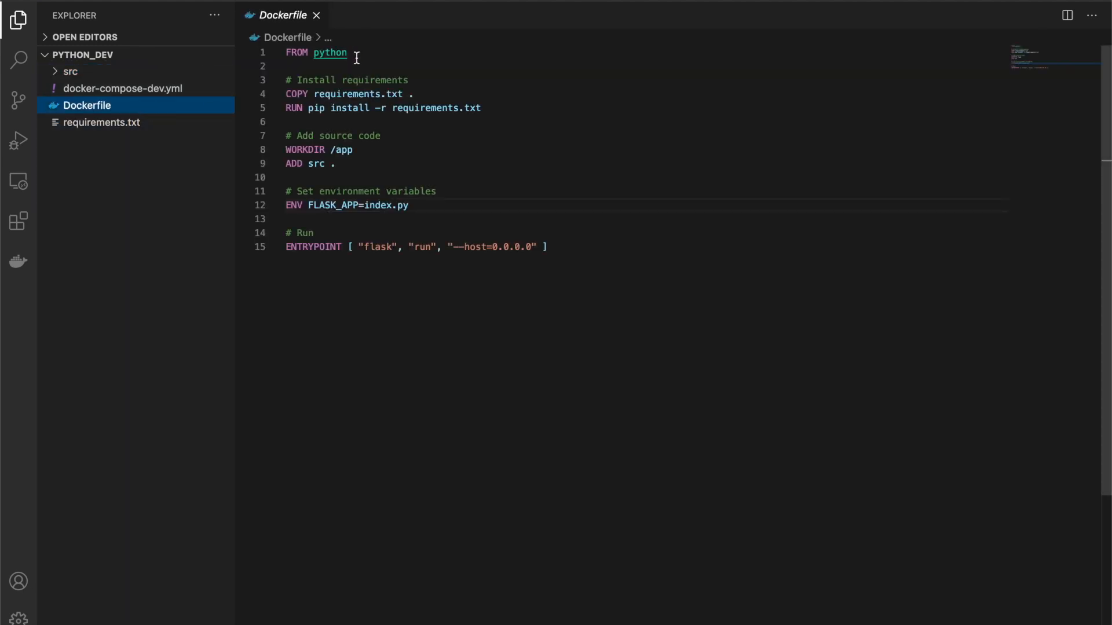
mouse_move(370, 50)
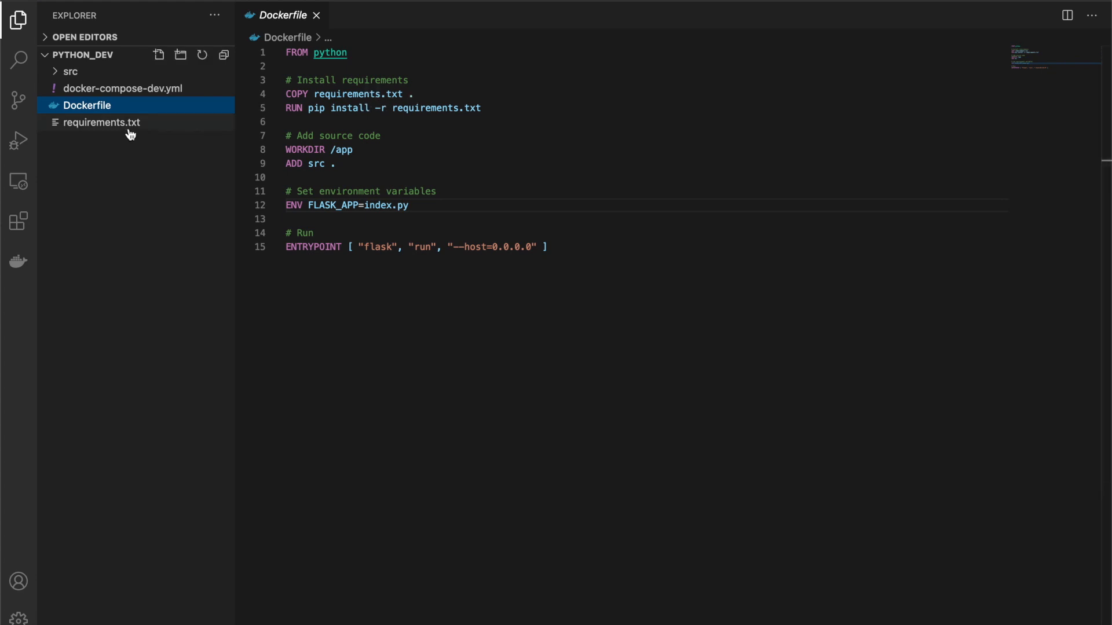
mouse_move(145, 131)
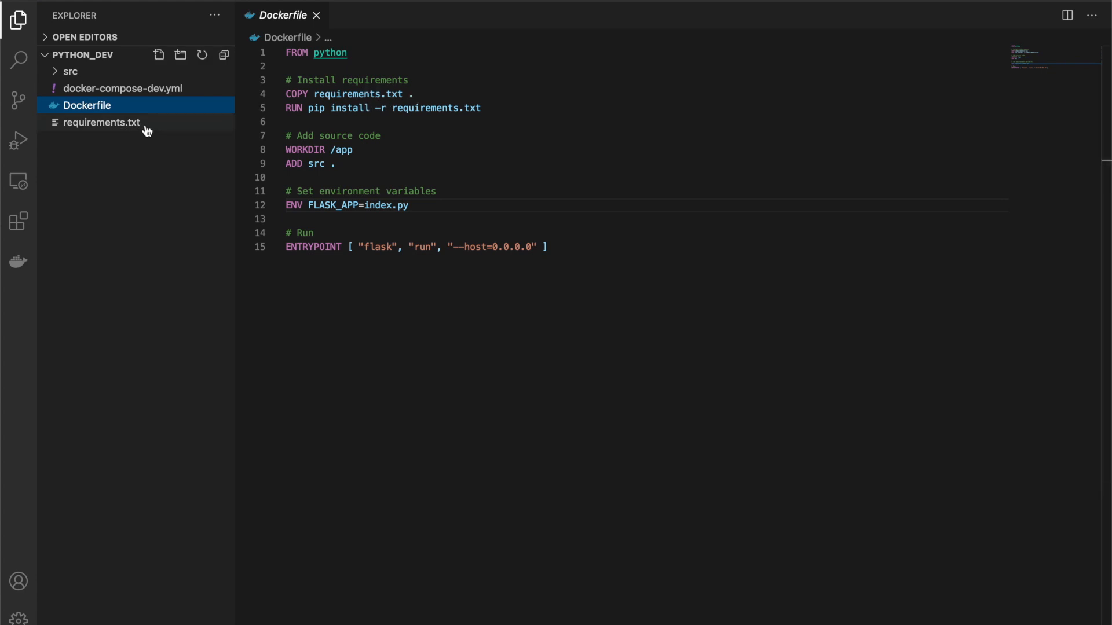
click(103, 122)
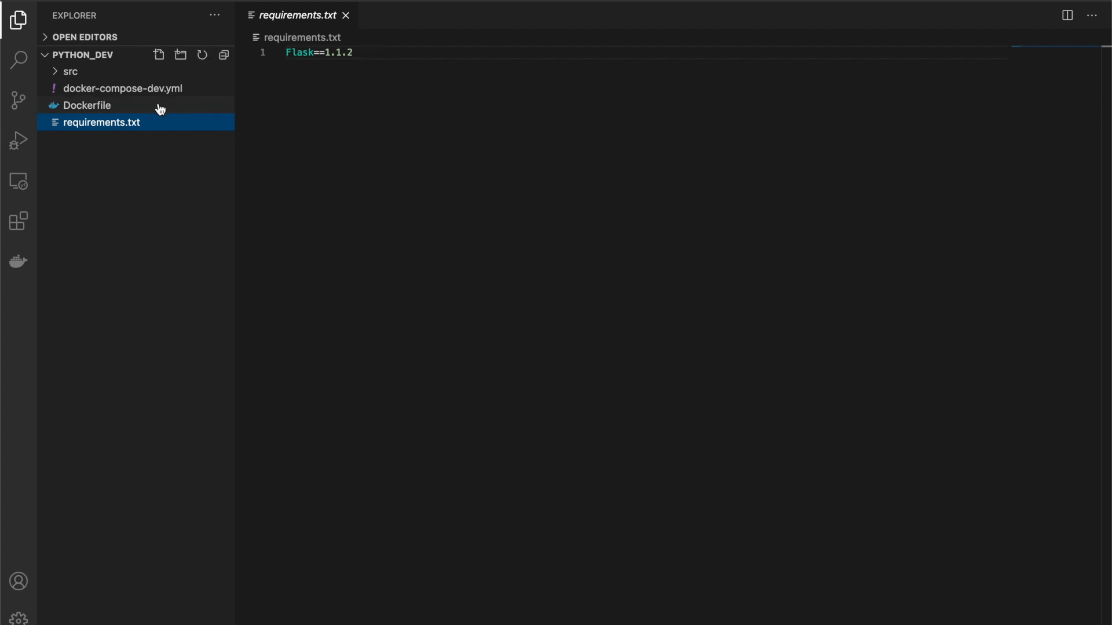
click(86, 105)
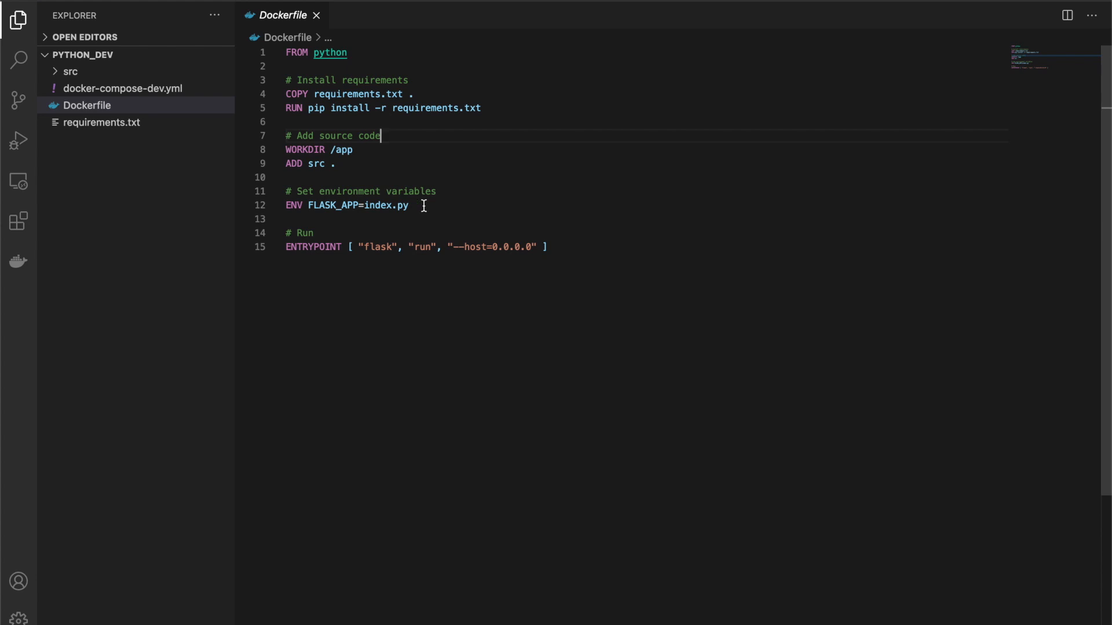
mouse_move(438, 220)
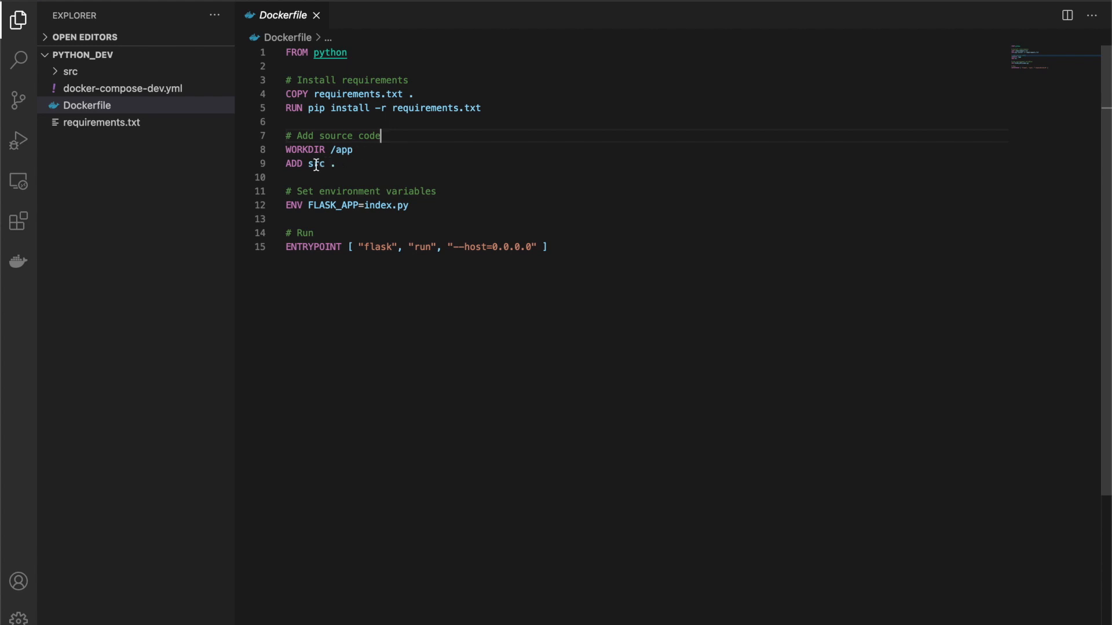
click(70, 71)
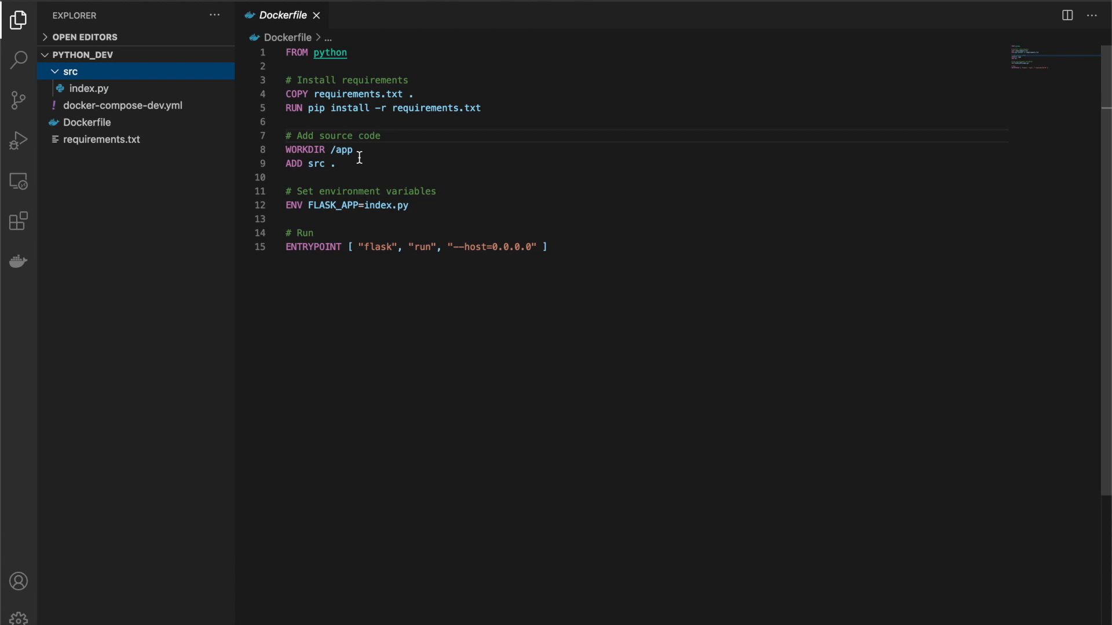
mouse_move(415, 202)
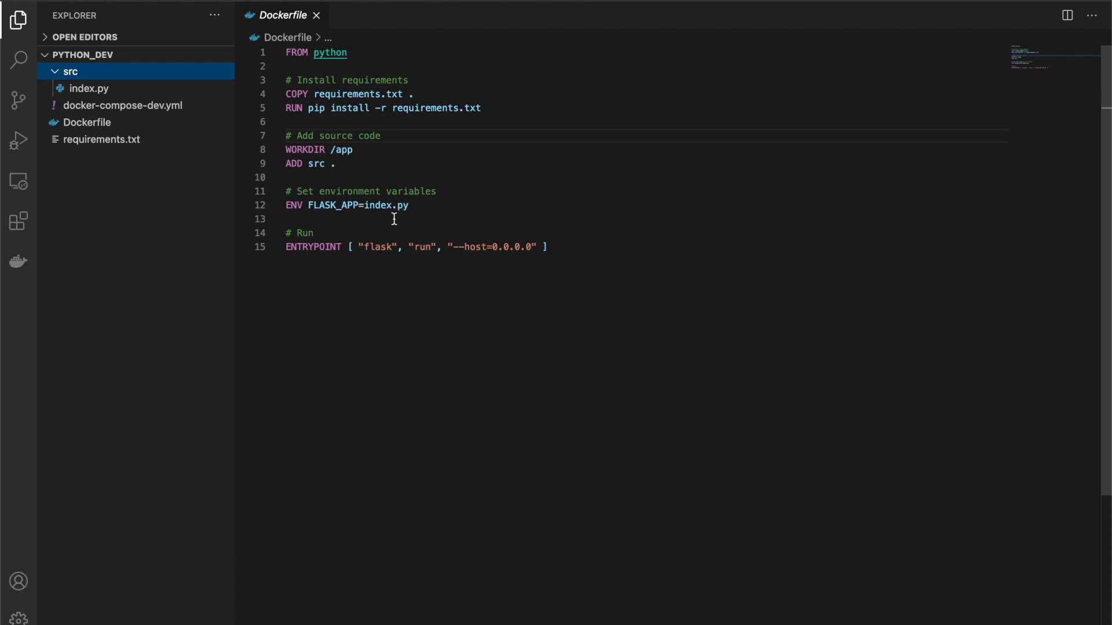
mouse_move(431, 251)
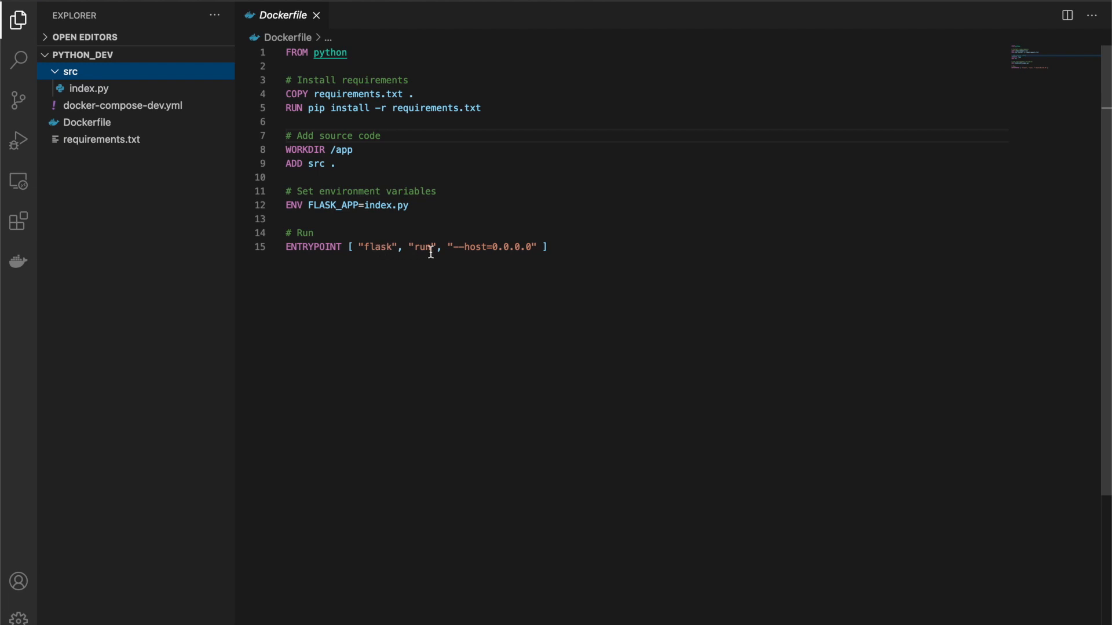
mouse_move(456, 247)
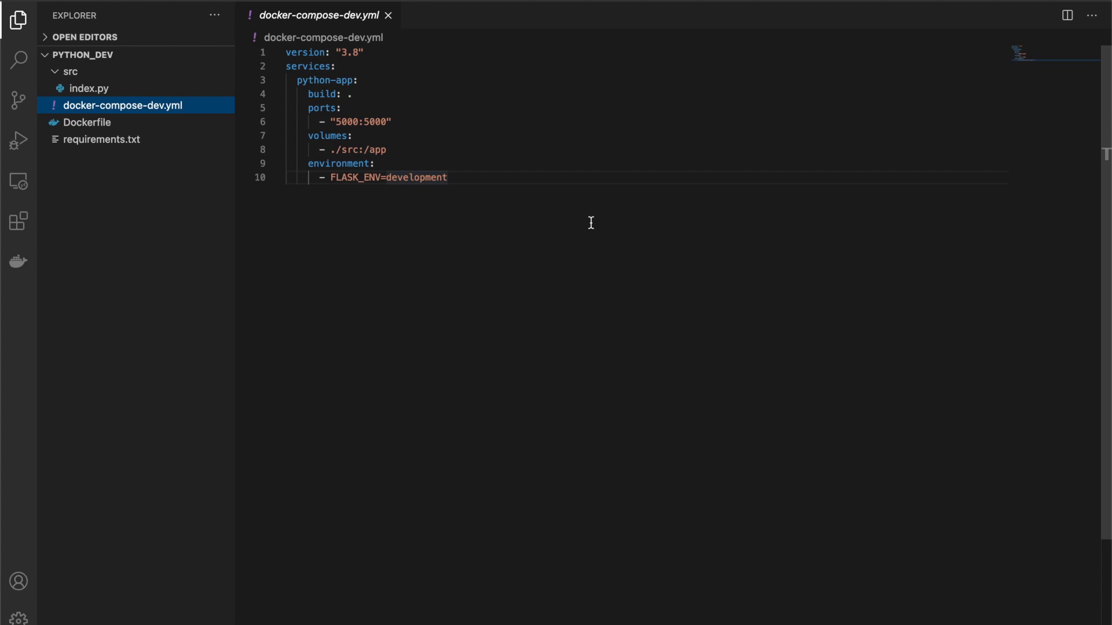
mouse_move(372, 81)
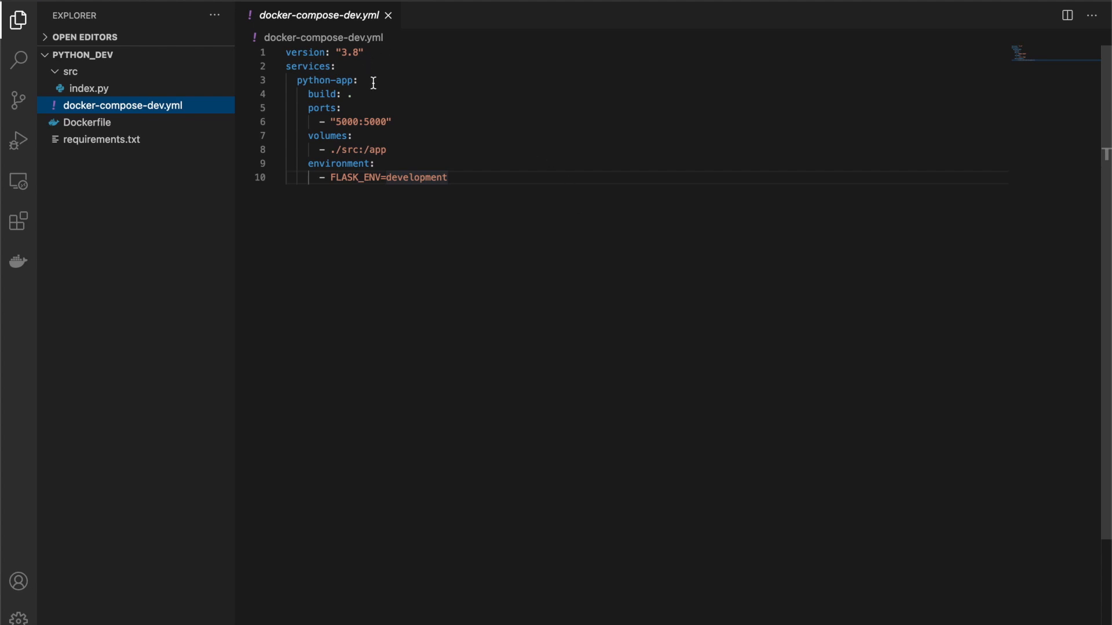
double_click(324, 80)
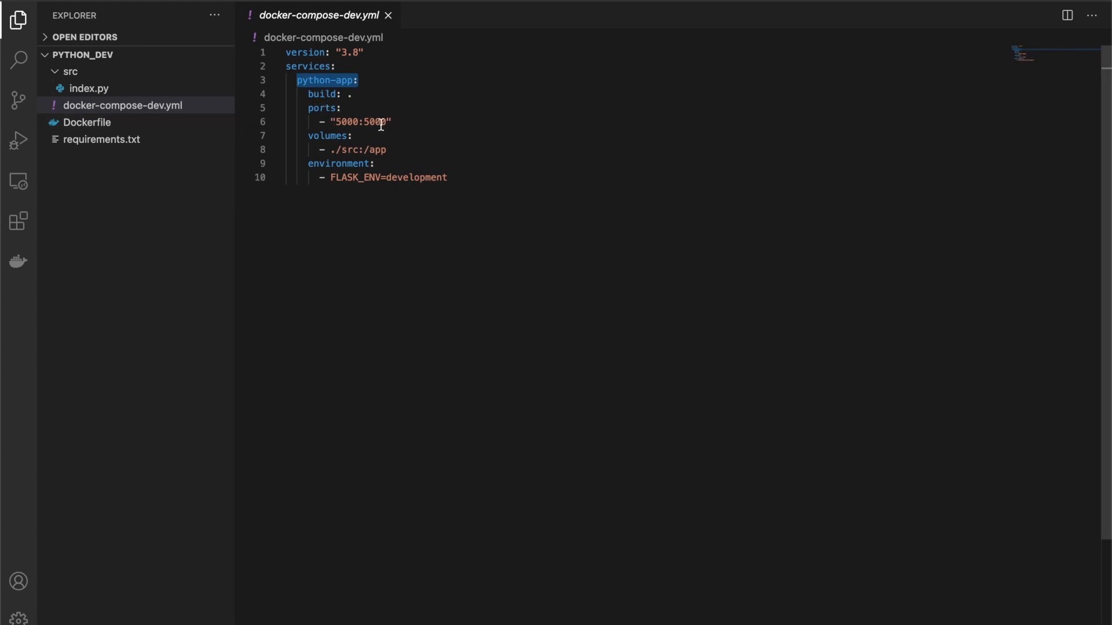
mouse_move(395, 149)
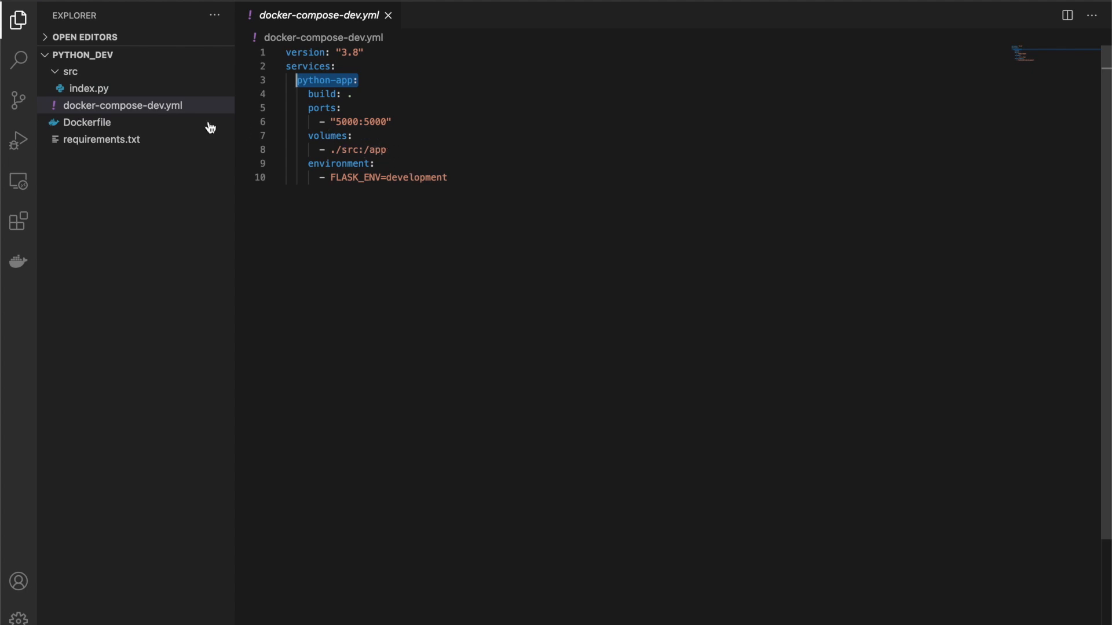
click(87, 122)
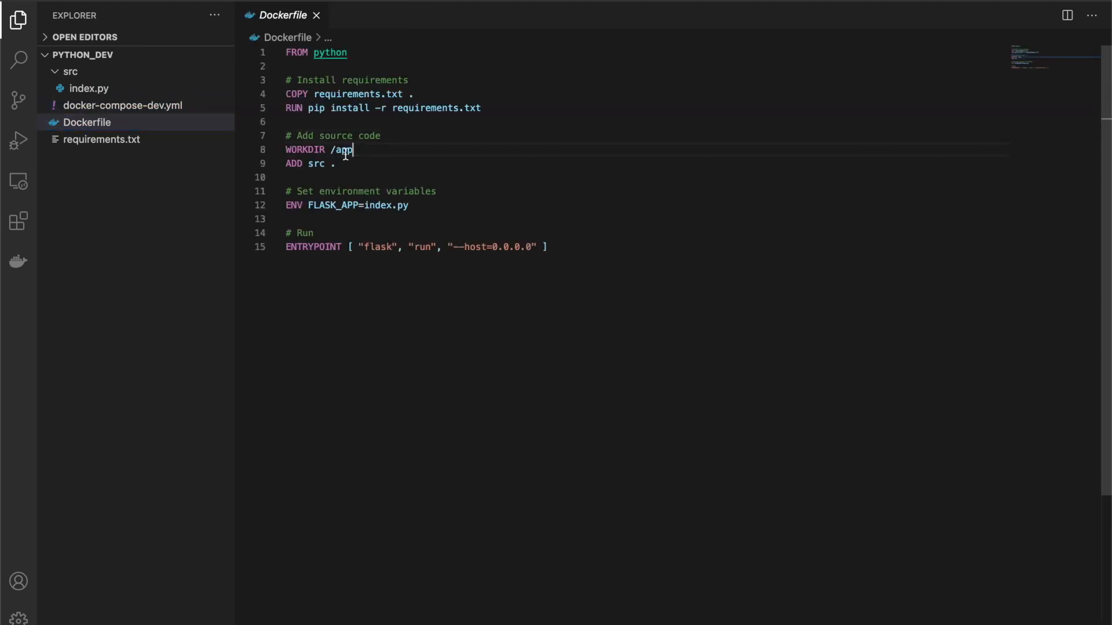
click(122, 105)
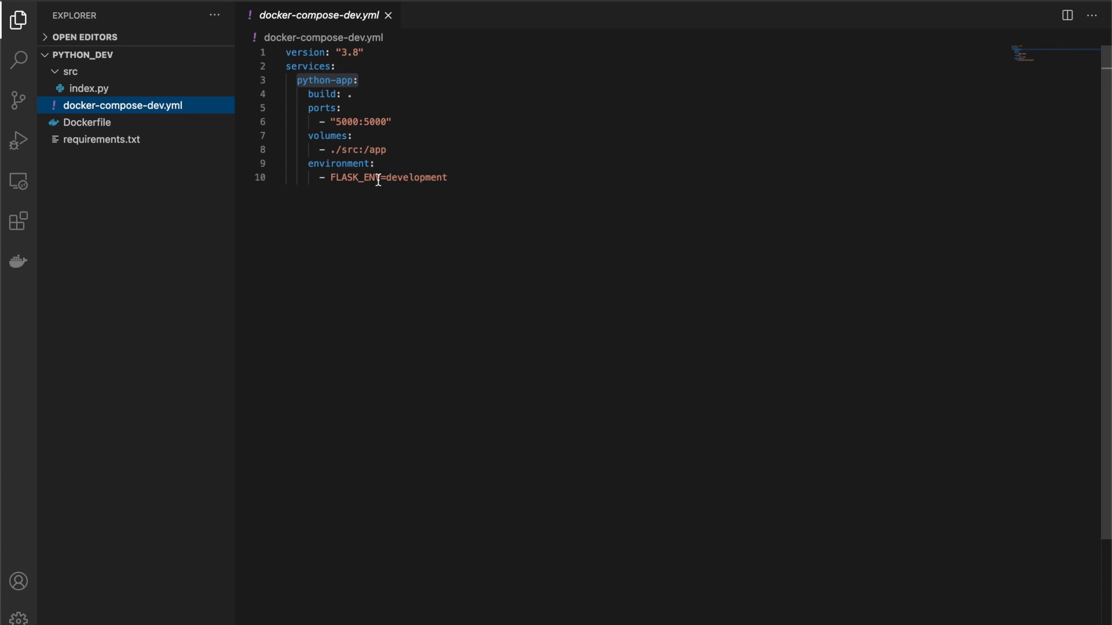
mouse_move(389, 178)
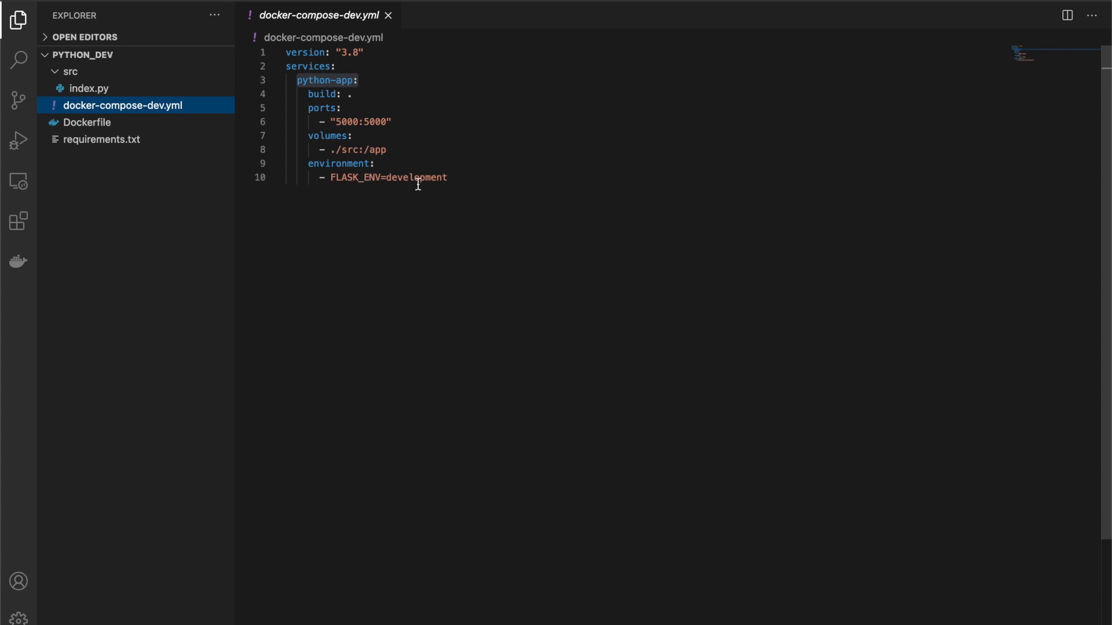
View the Hello World index.py and the installed Docker, Python and Remote - Containers extensions
click(89, 88)
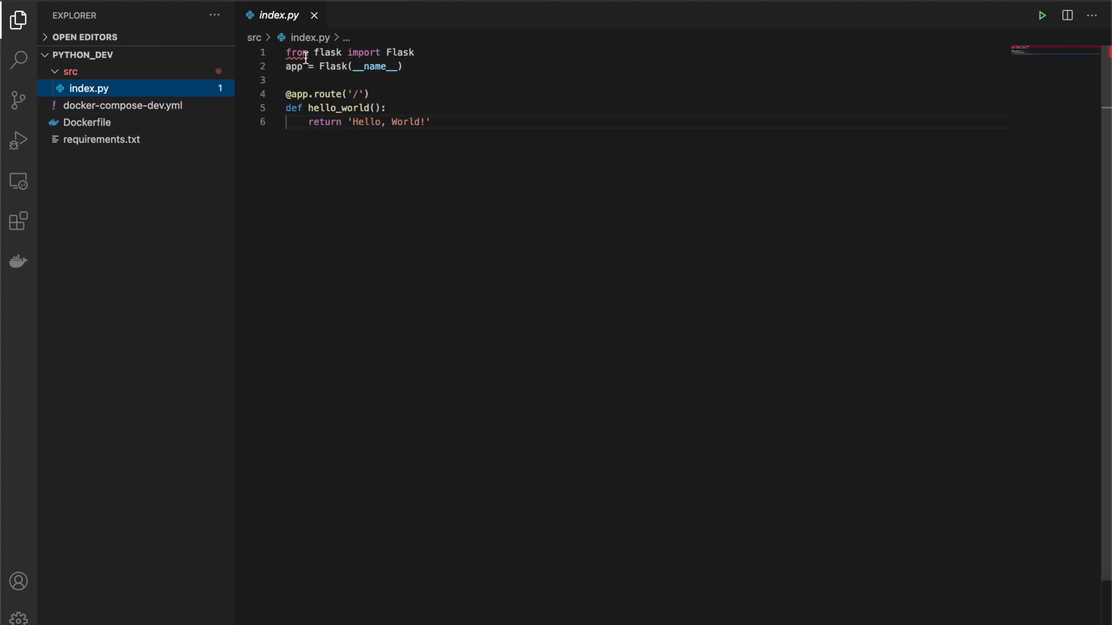
mouse_move(297, 53)
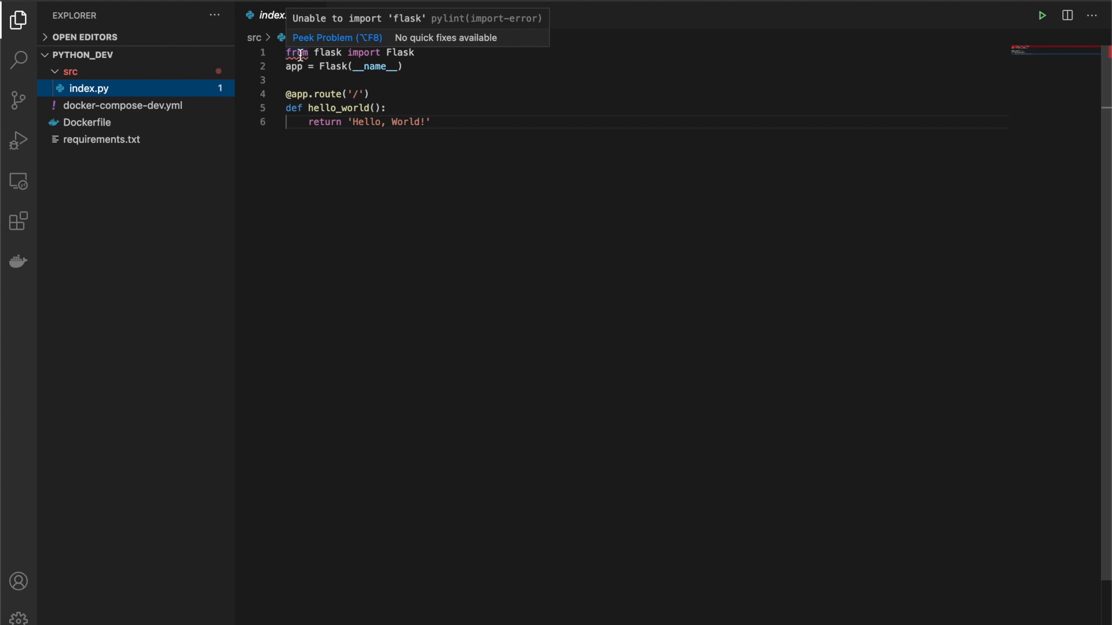
mouse_move(96, 227)
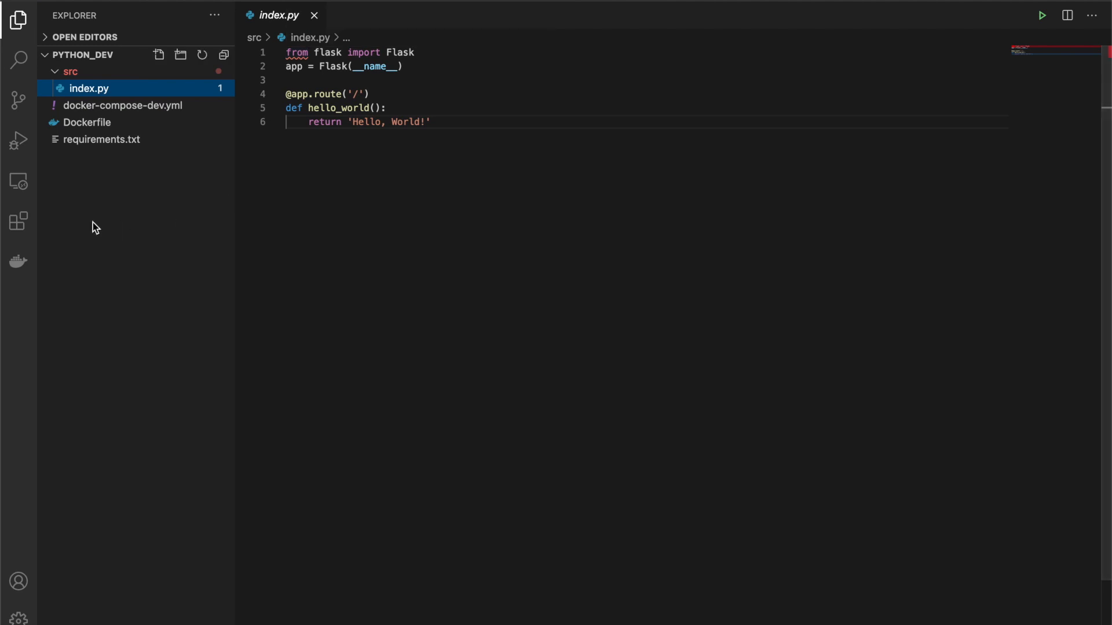
click(18, 220)
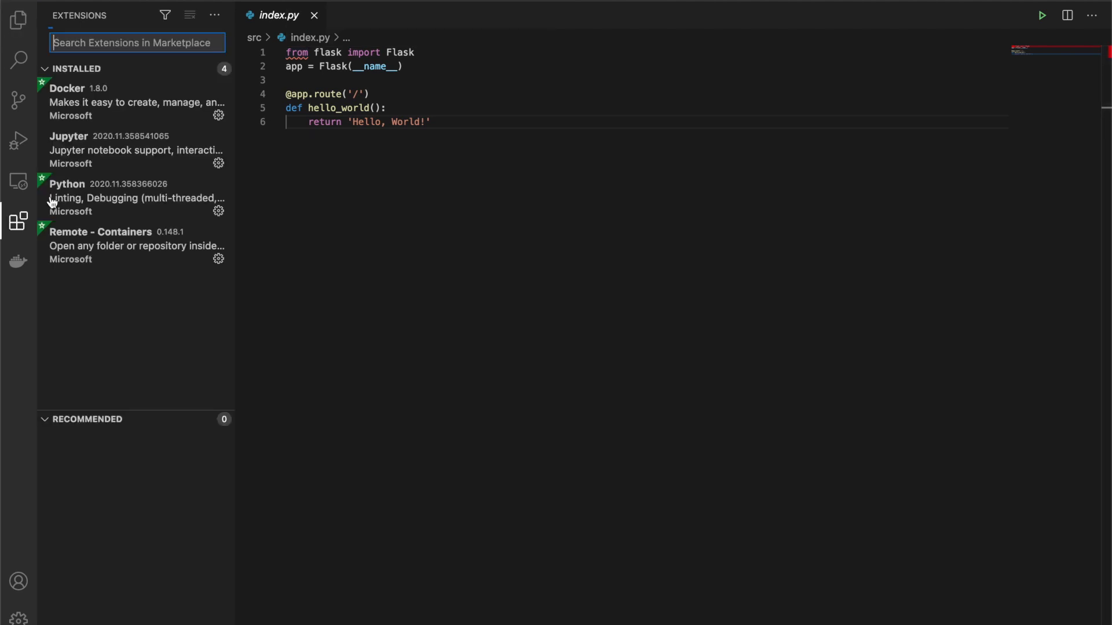
click(128, 245)
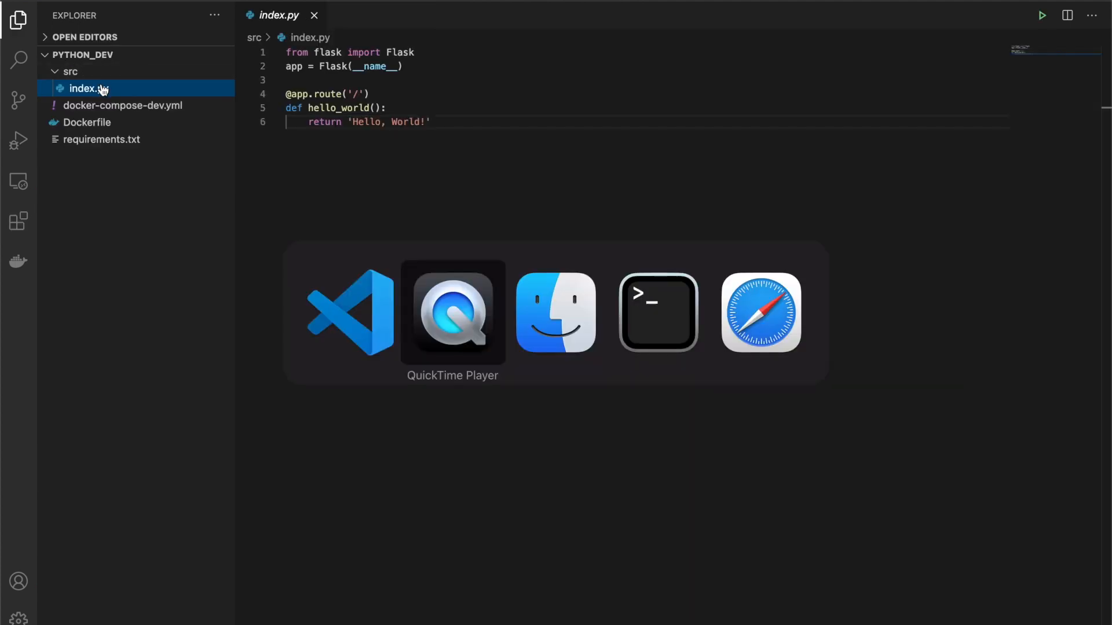
Run docker-compose up in Terminal, then enter 'docker-compose -f docker-compose-dev.yml up'
click(658, 314)
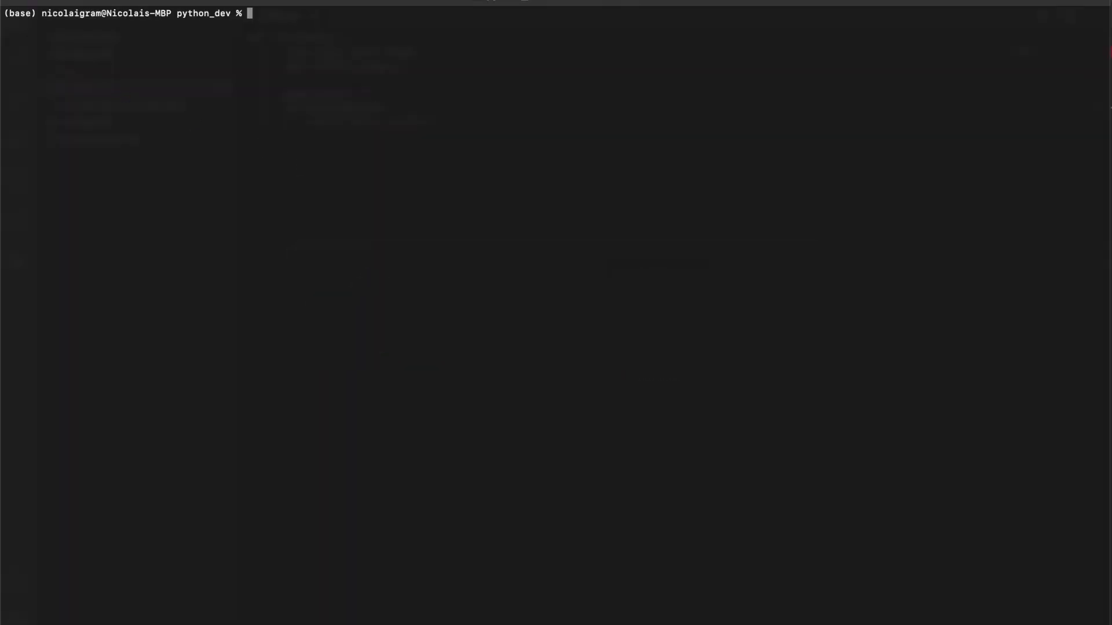
text(docker-compose up)
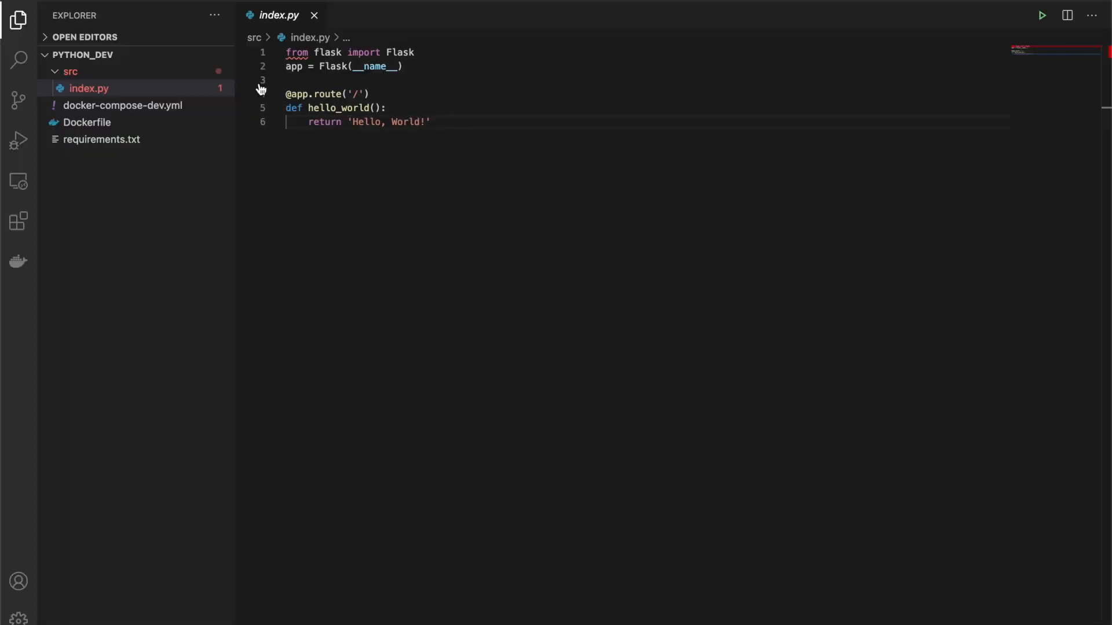
click(88, 88)
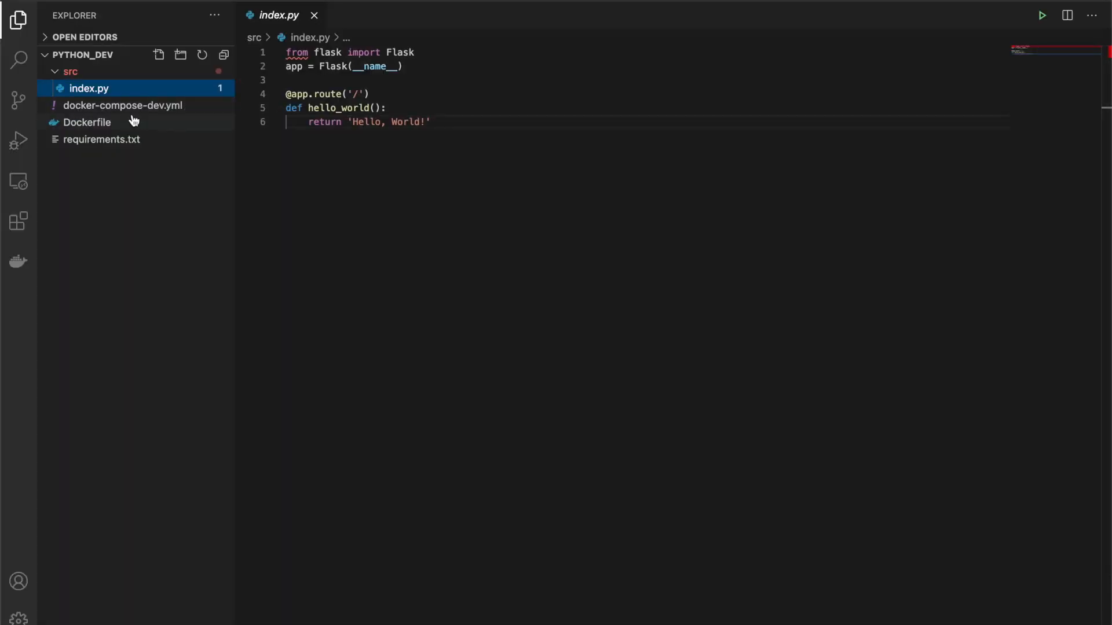
mouse_move(122, 105)
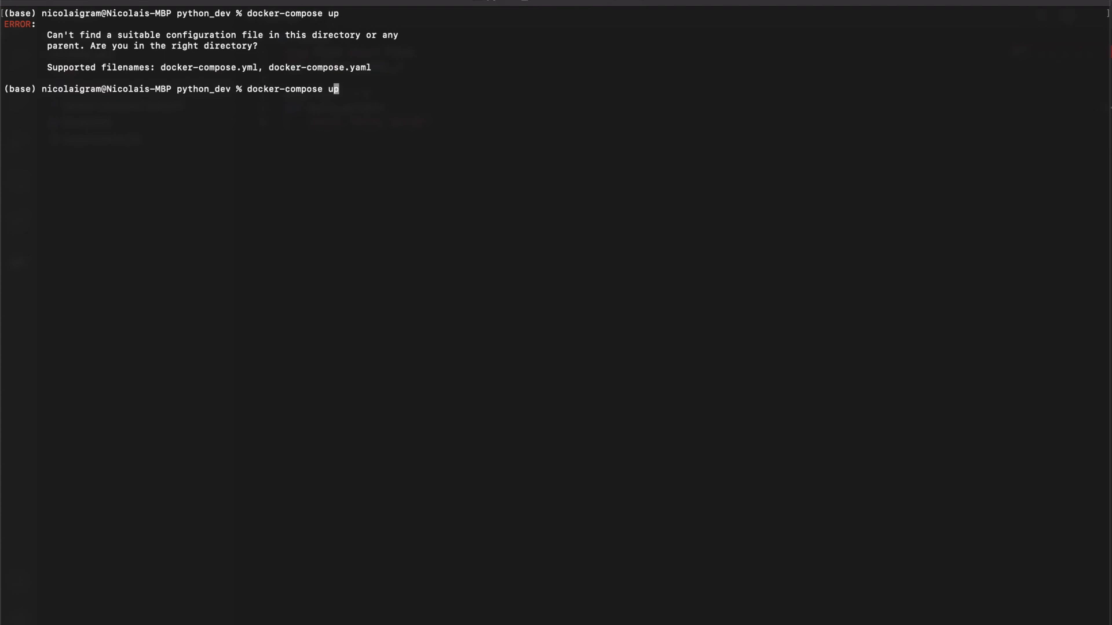
text(-f)
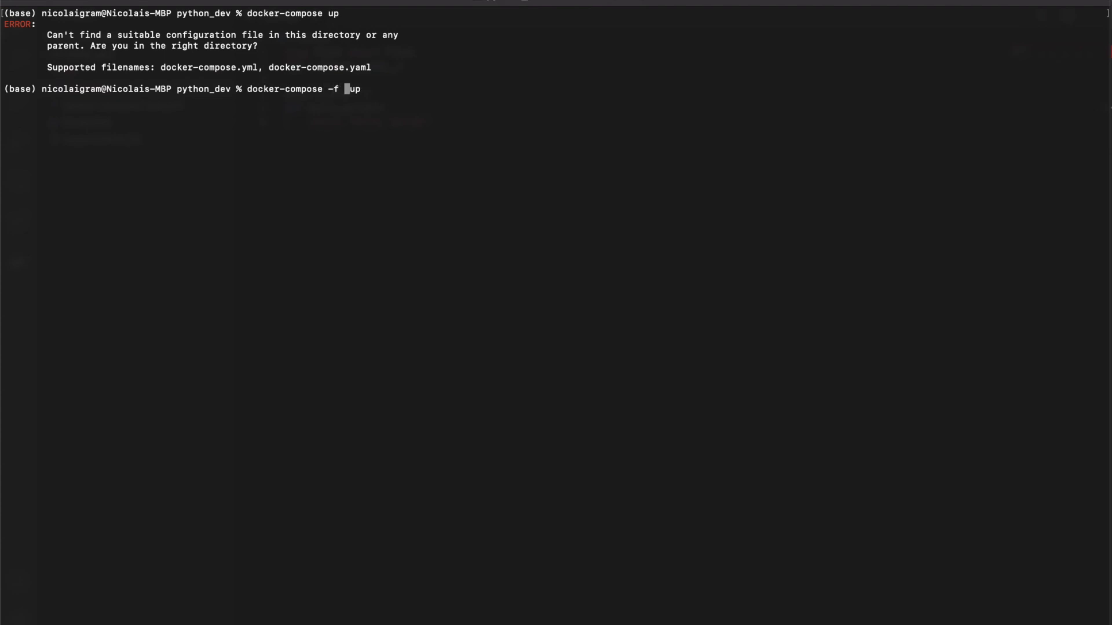
text(docker-compose-dev.yml)
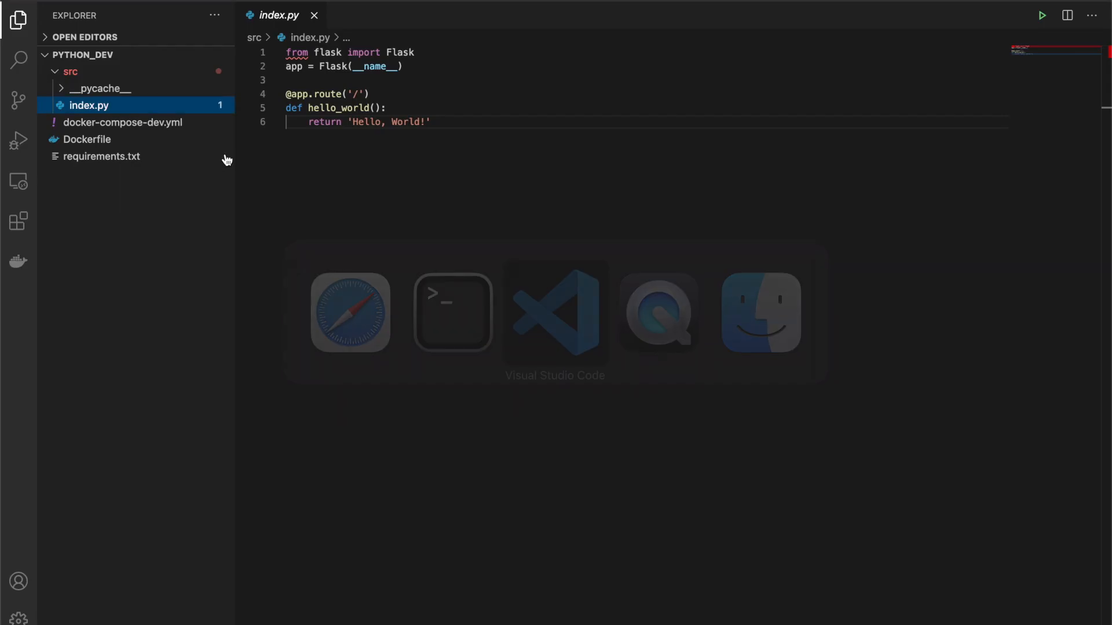
Attach VS Code to the running python_dev_python-app_1 container via 'Attach to Running Container'
key(cmd+shift+p)
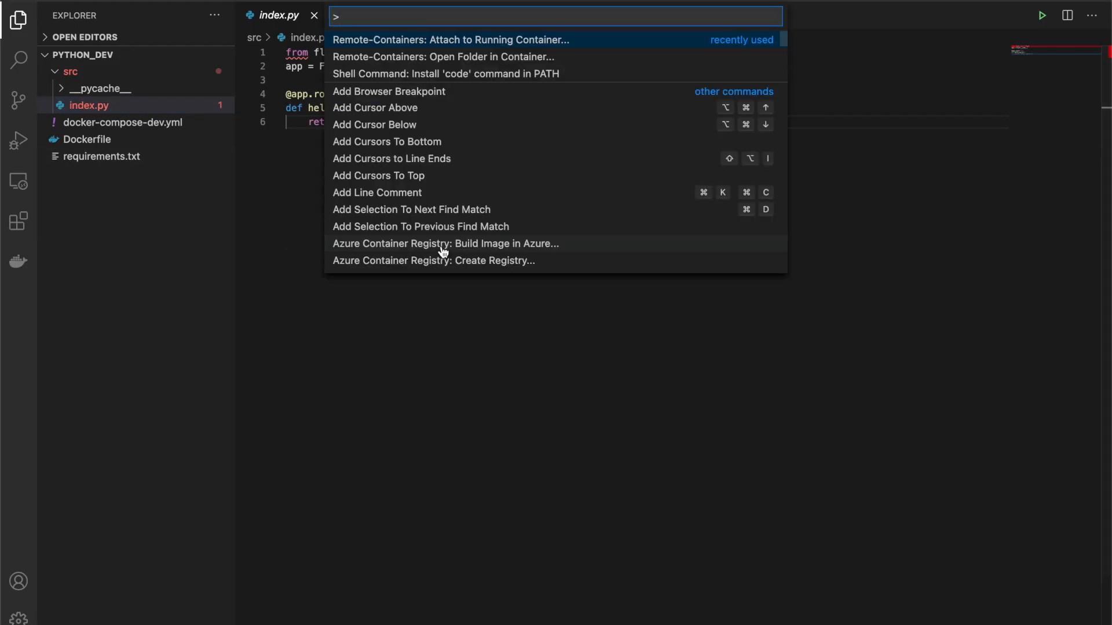
text(attach)
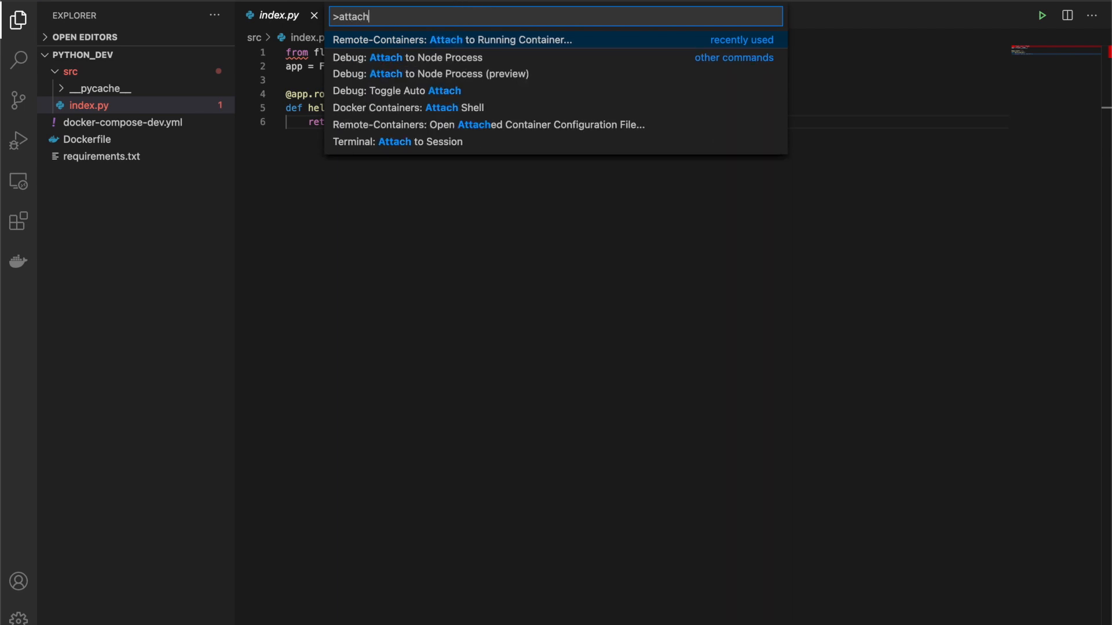
click(452, 40)
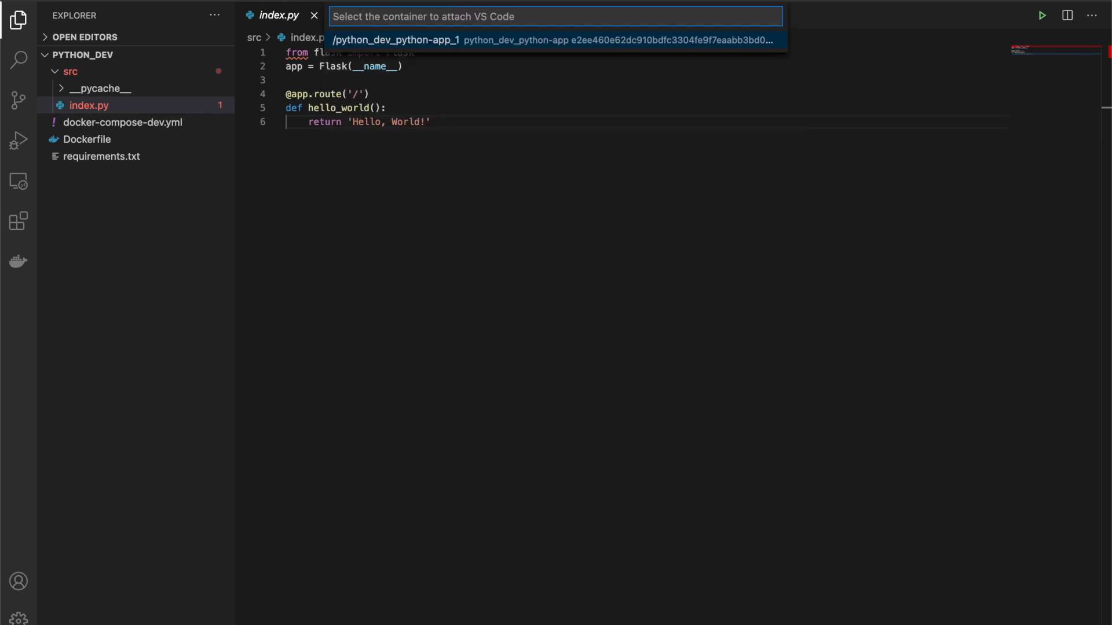
click(556, 40)
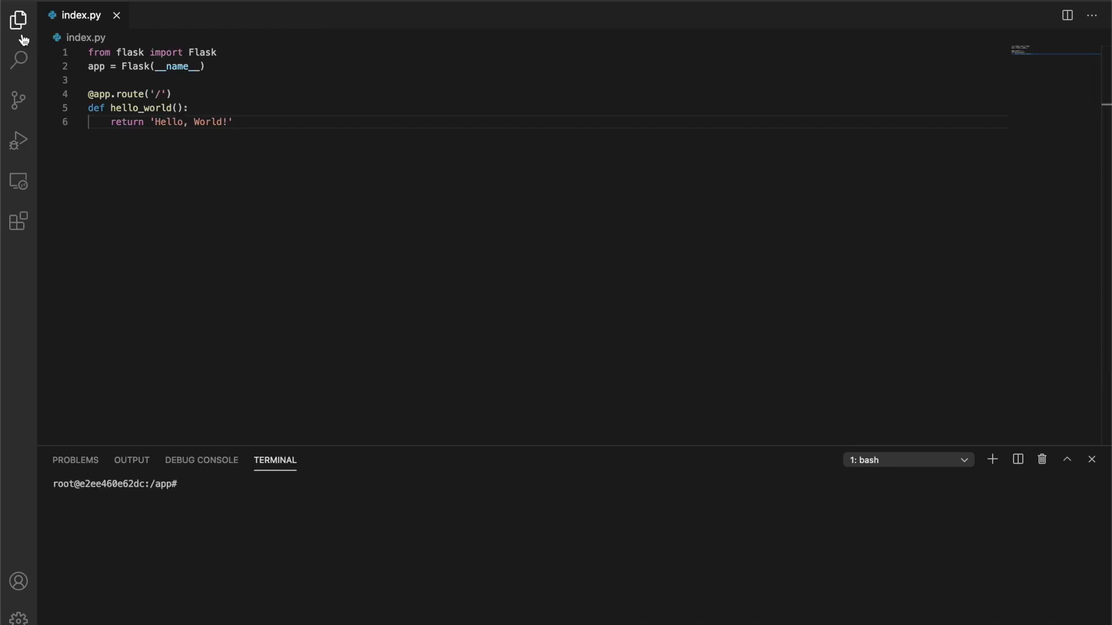
Install the Python extension in the container and return to index.py
click(18, 20)
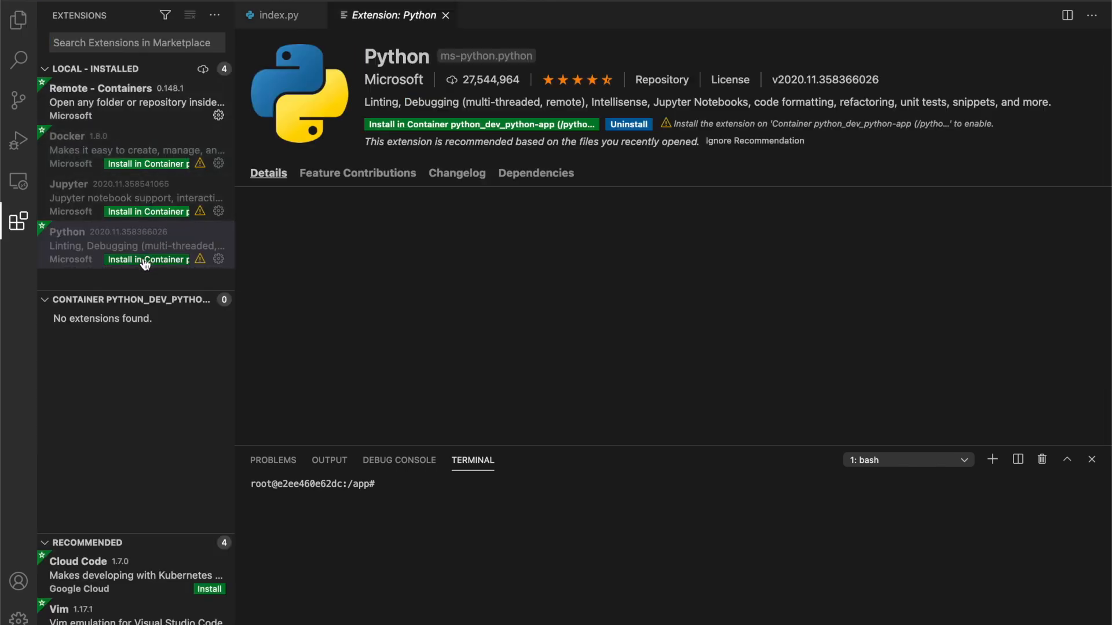
click(147, 260)
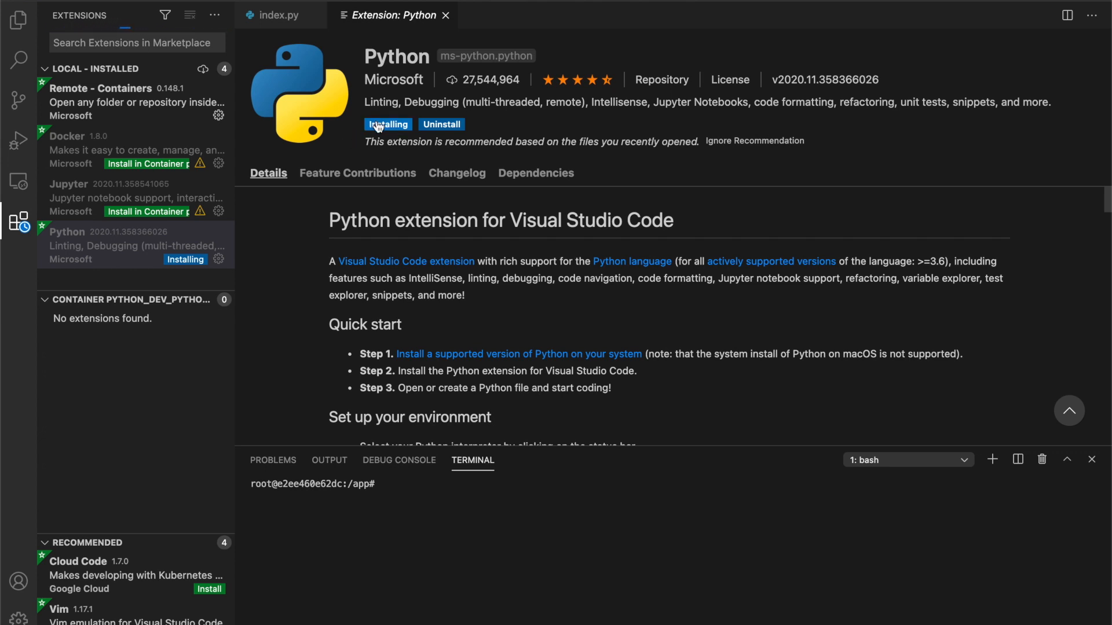
mouse_move(392, 145)
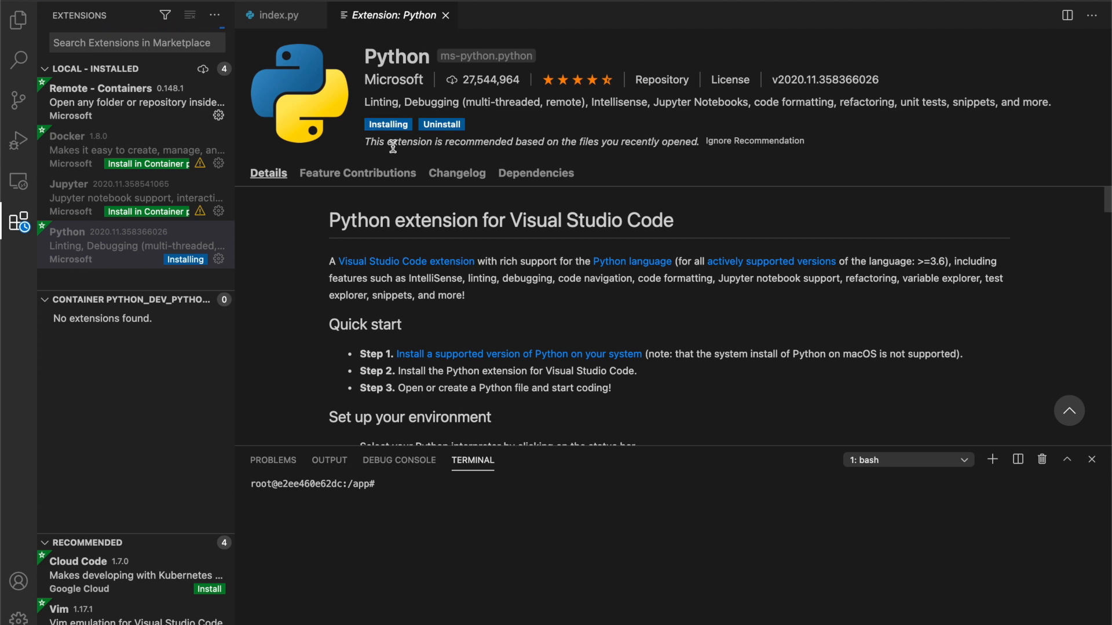
click(277, 15)
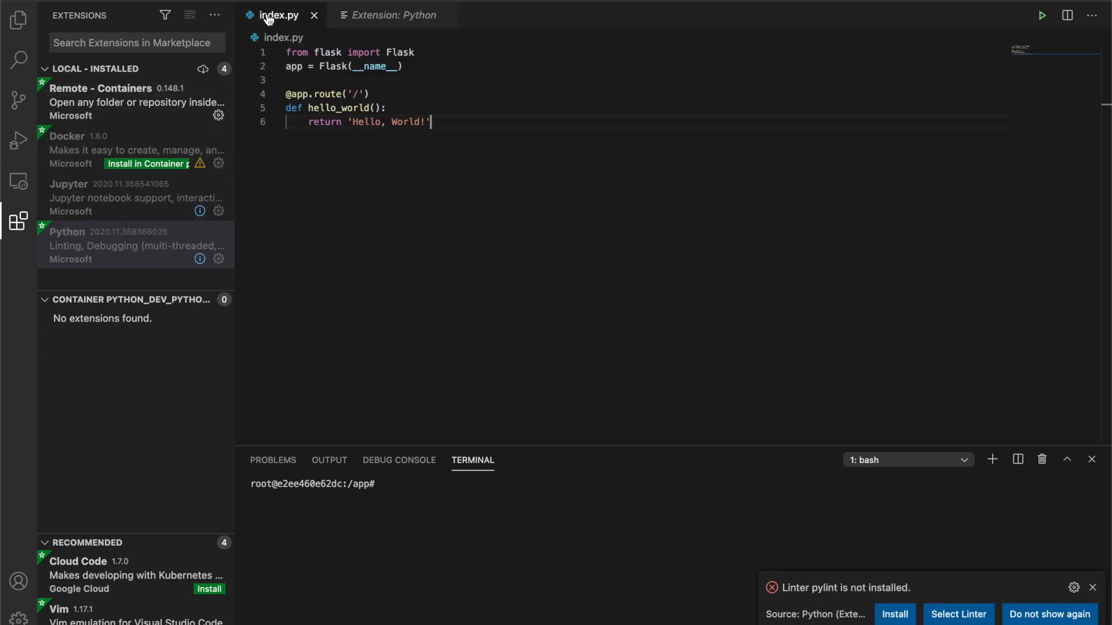
key(enter)
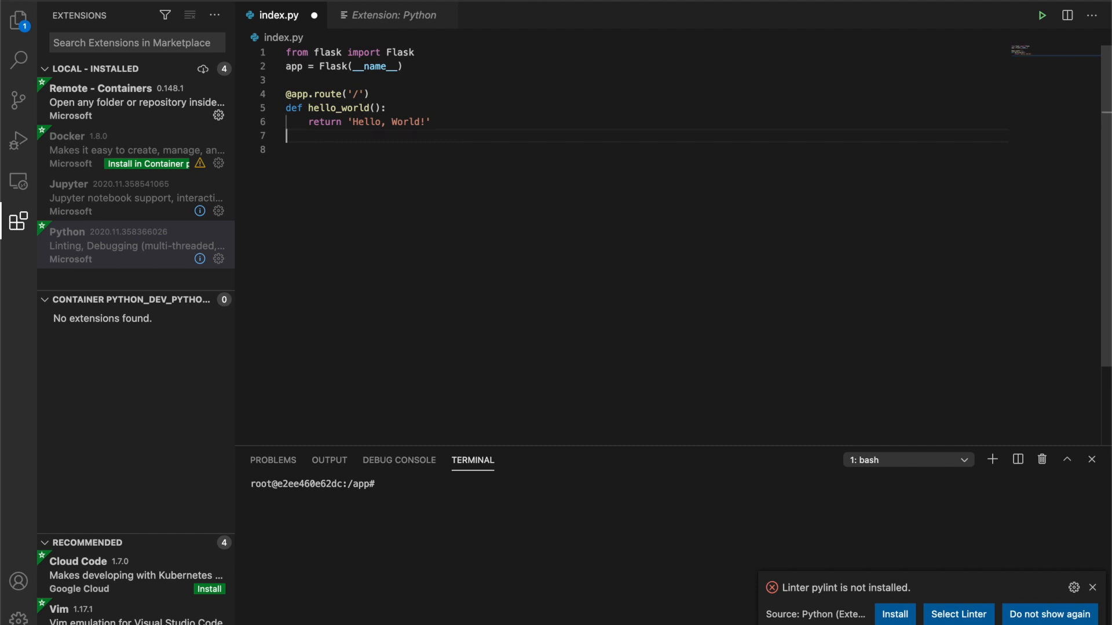
text(@app)
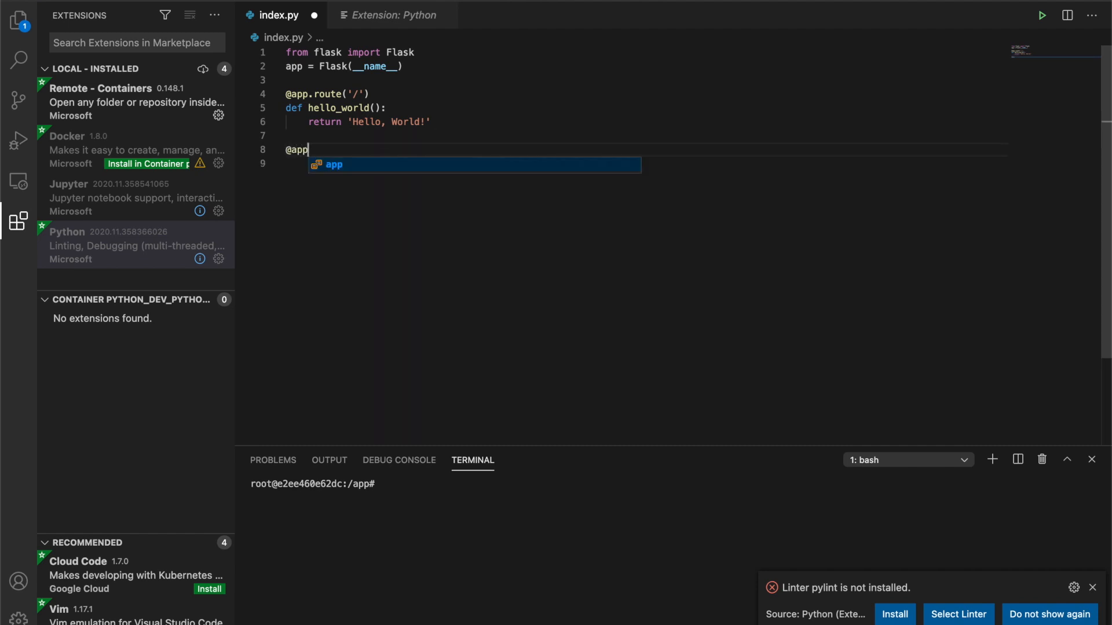
text(.route)
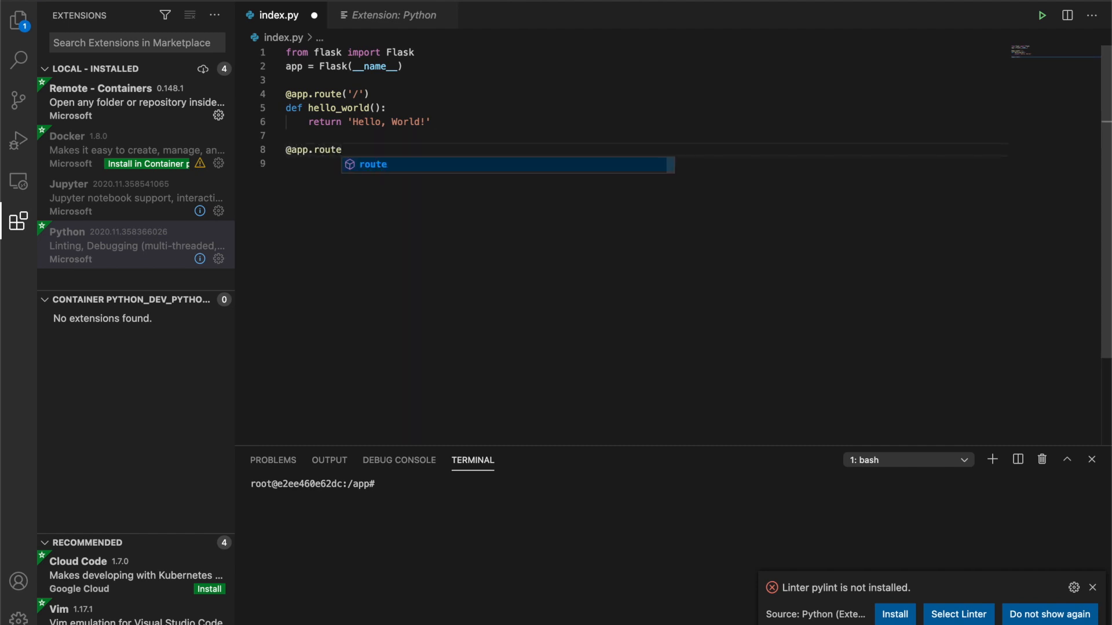
text(('/'))
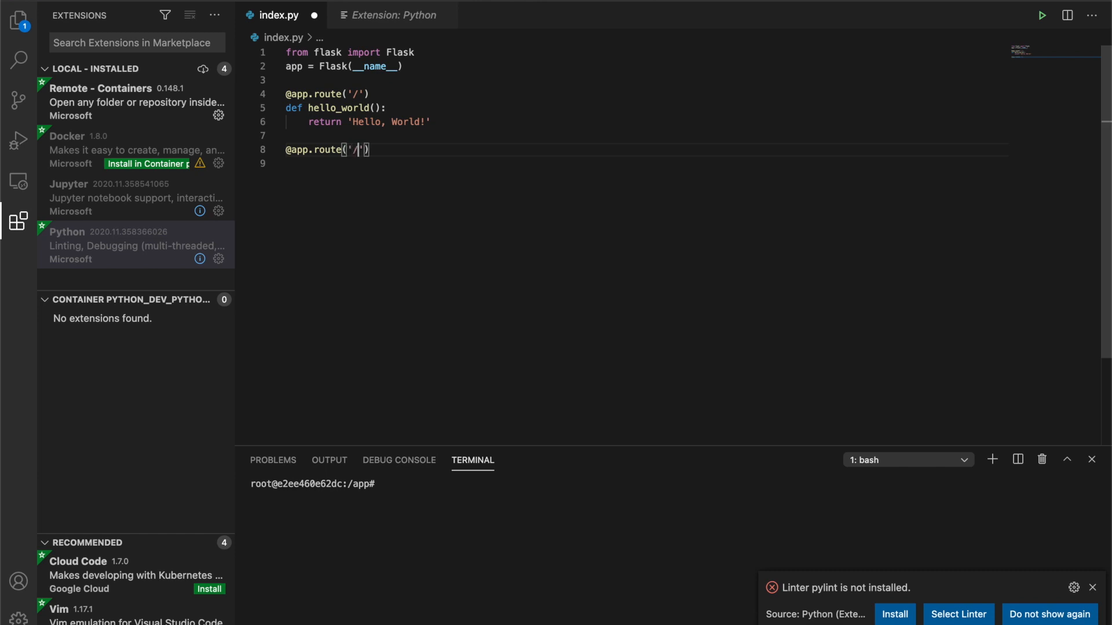
text(tets)
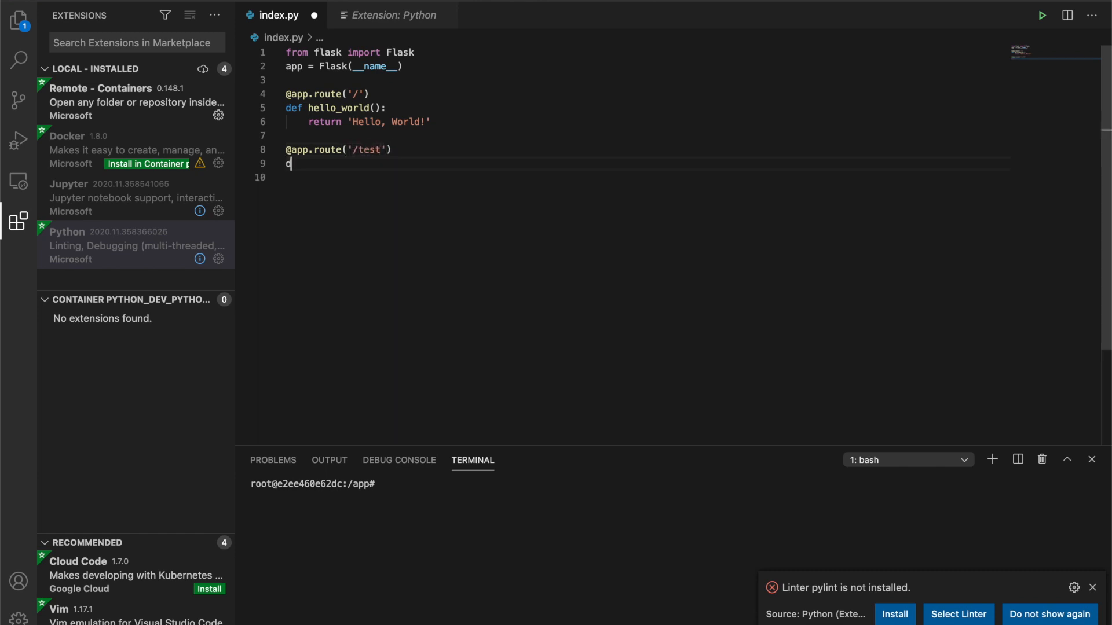
text(ef test():)
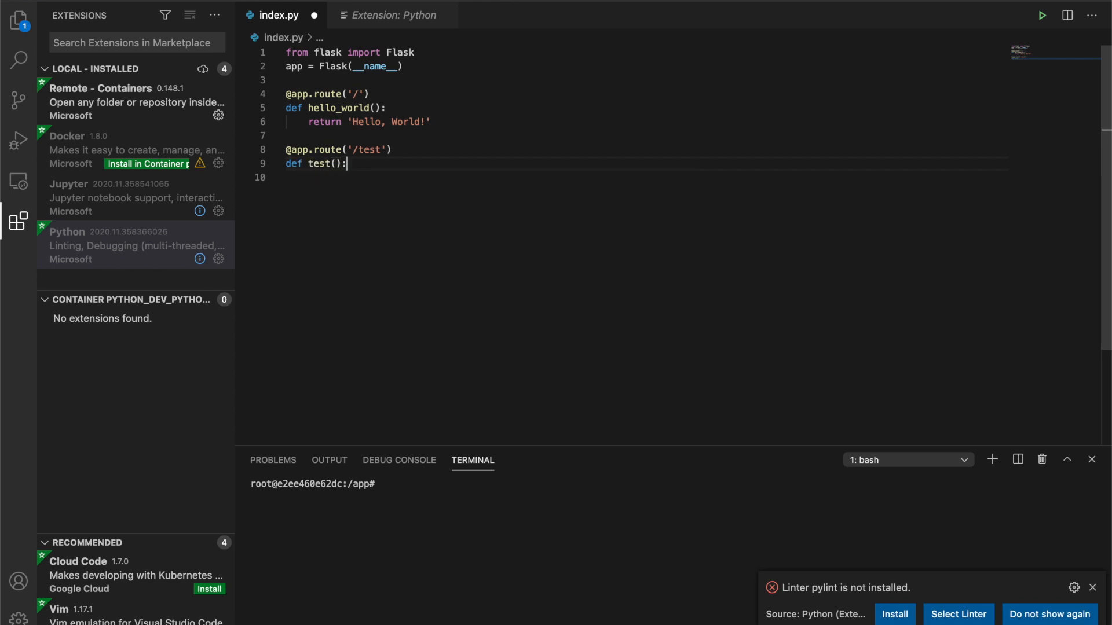
text(return 'Test ')
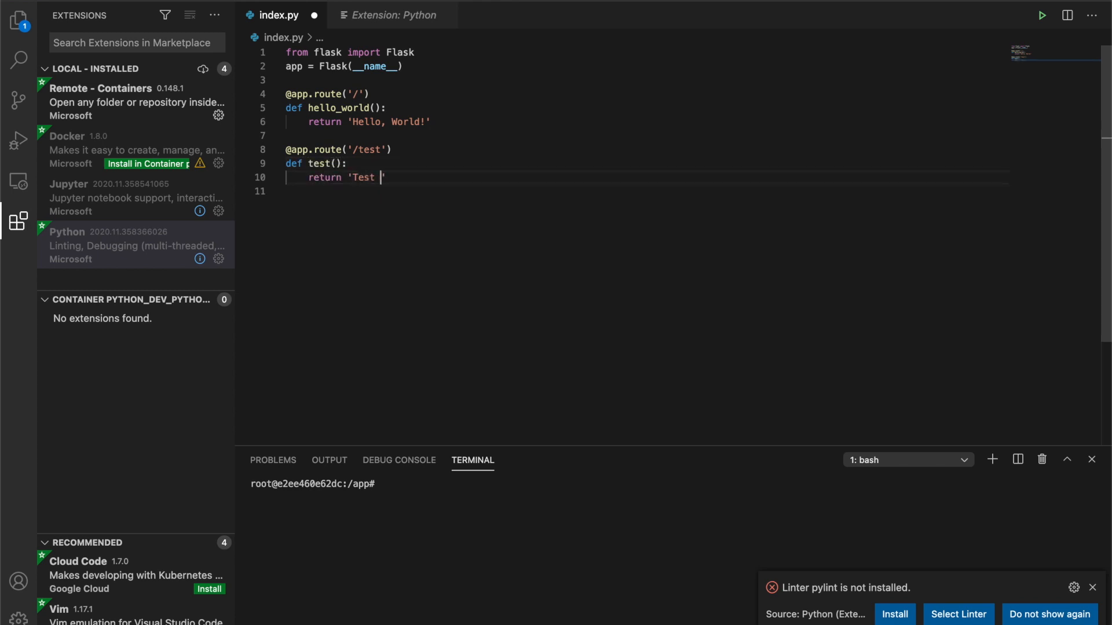
text(is working!)
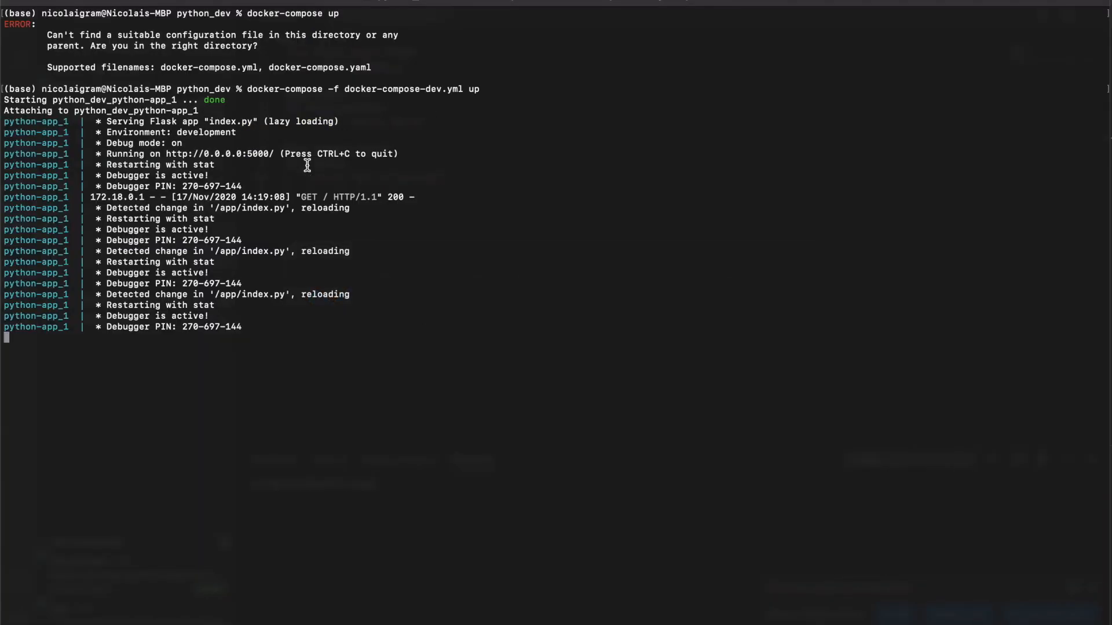
mouse_move(107, 209)
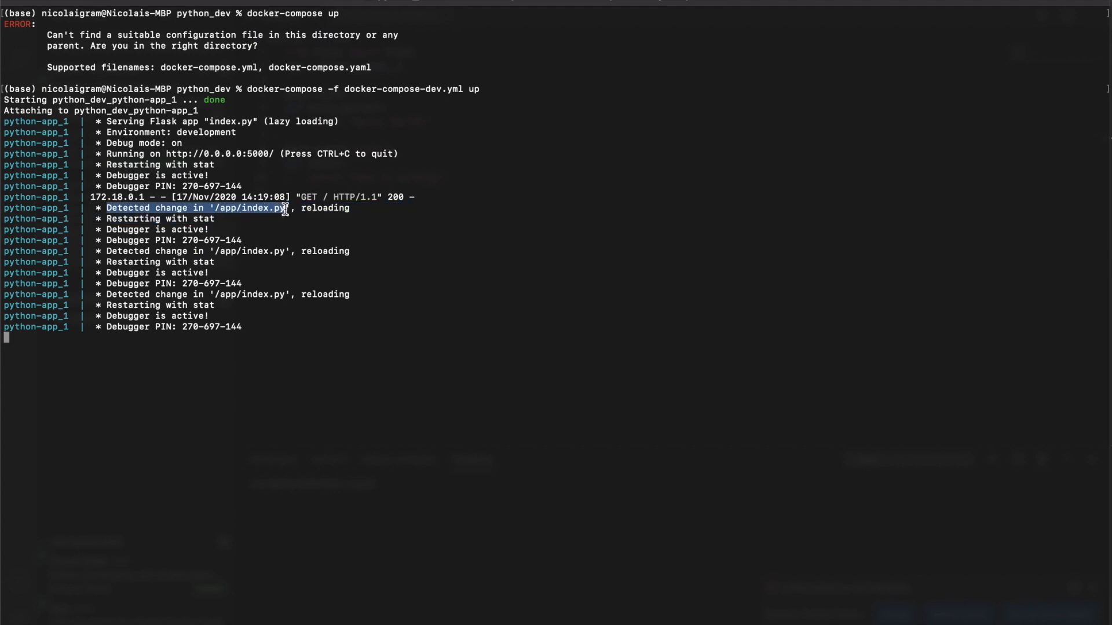
Confirm 'Test is working!' at localhost:5000/test, then stop docker-compose with Ctrl+C
key(cmd+tab)
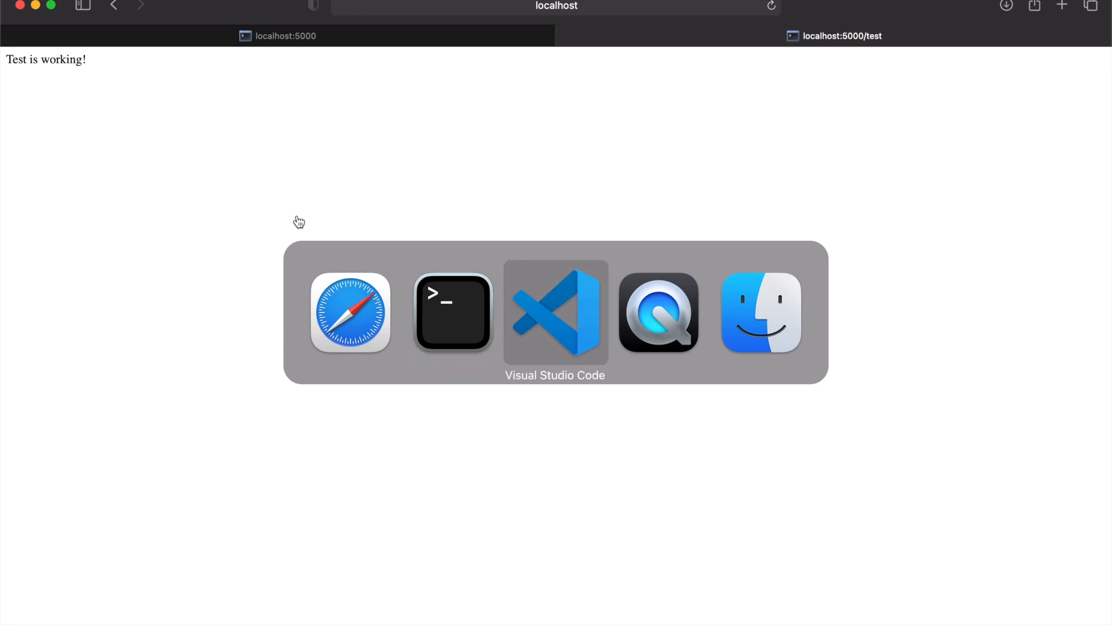
click(452, 313)
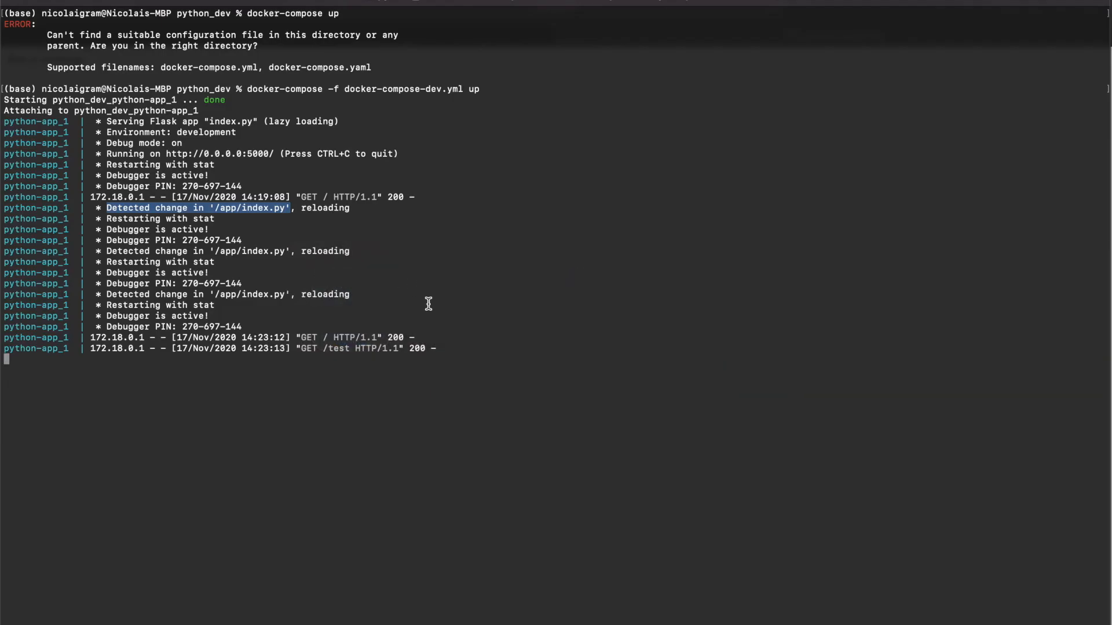
key(ctrl+c)
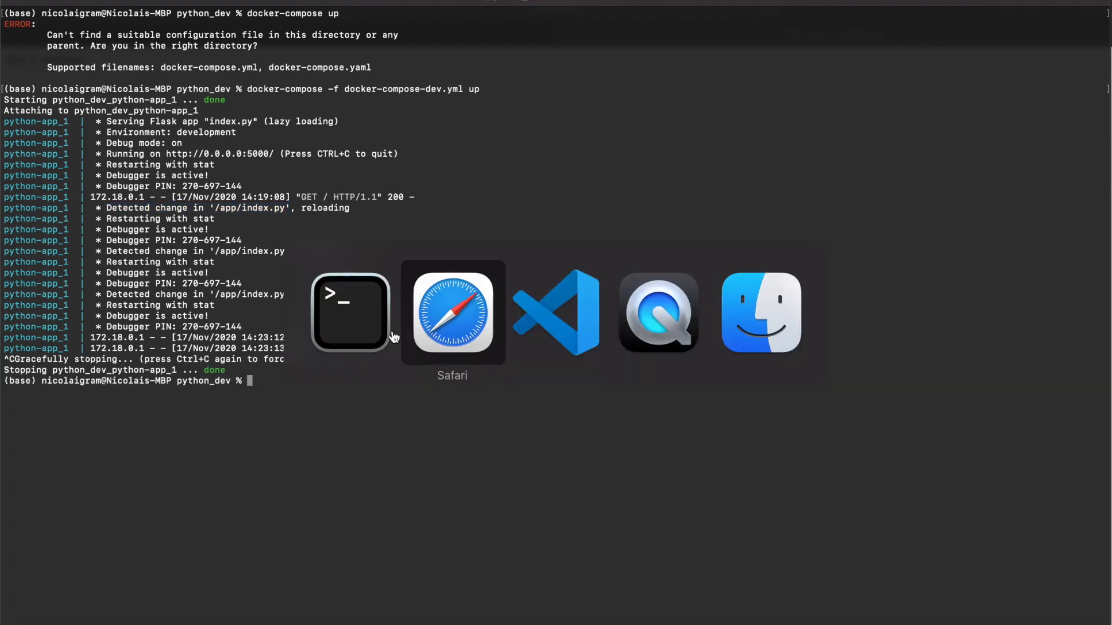
Reload the disconnected VS Code window and show the project Explorer
click(555, 312)
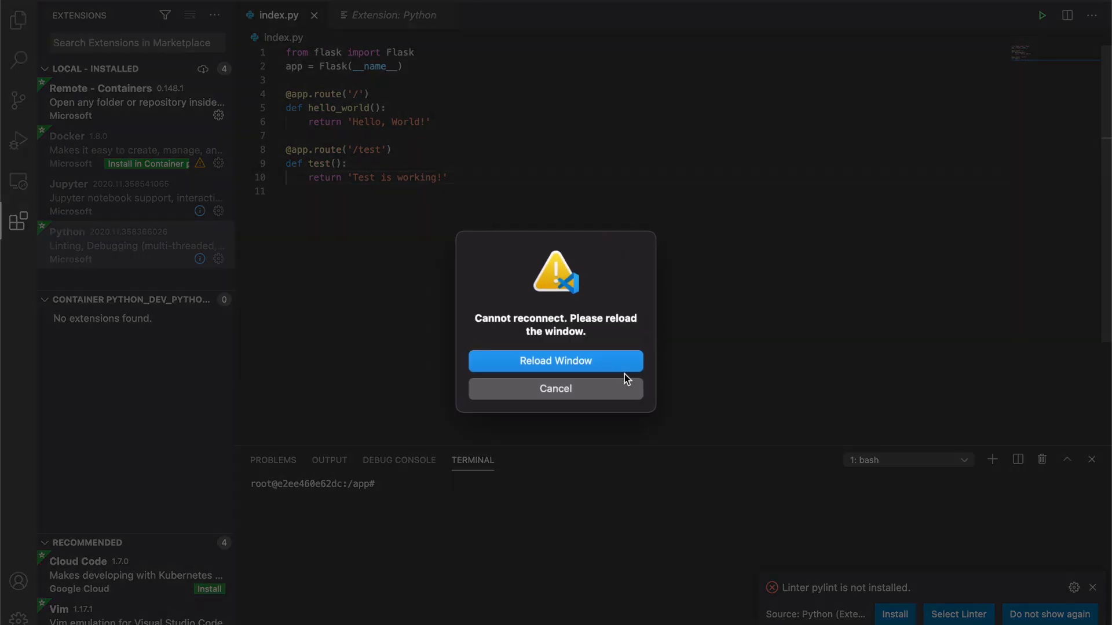
click(555, 361)
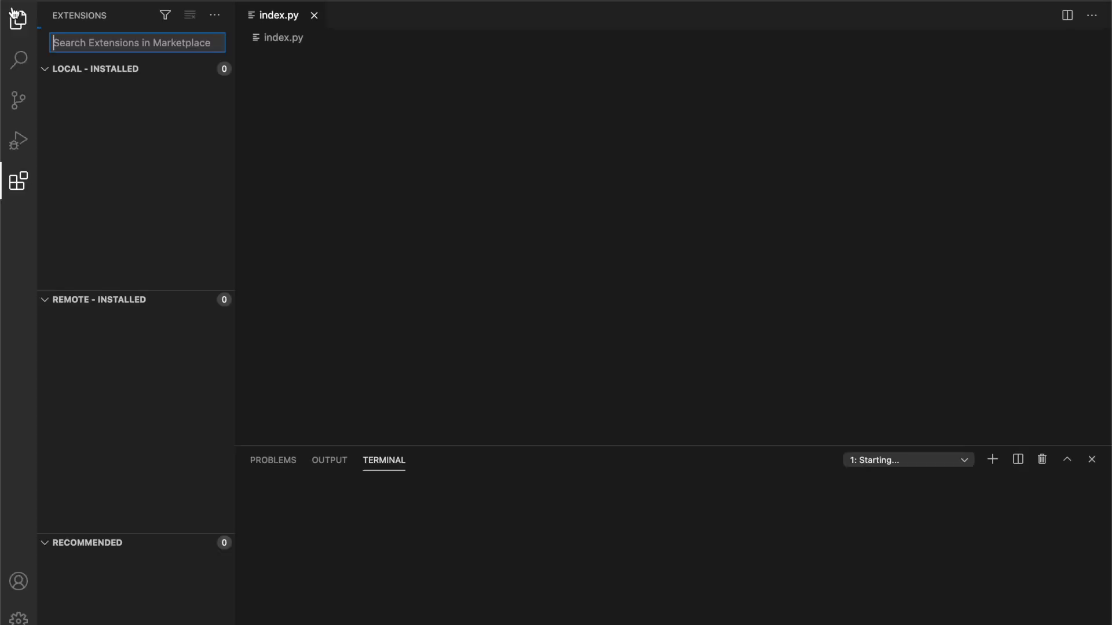
click(18, 19)
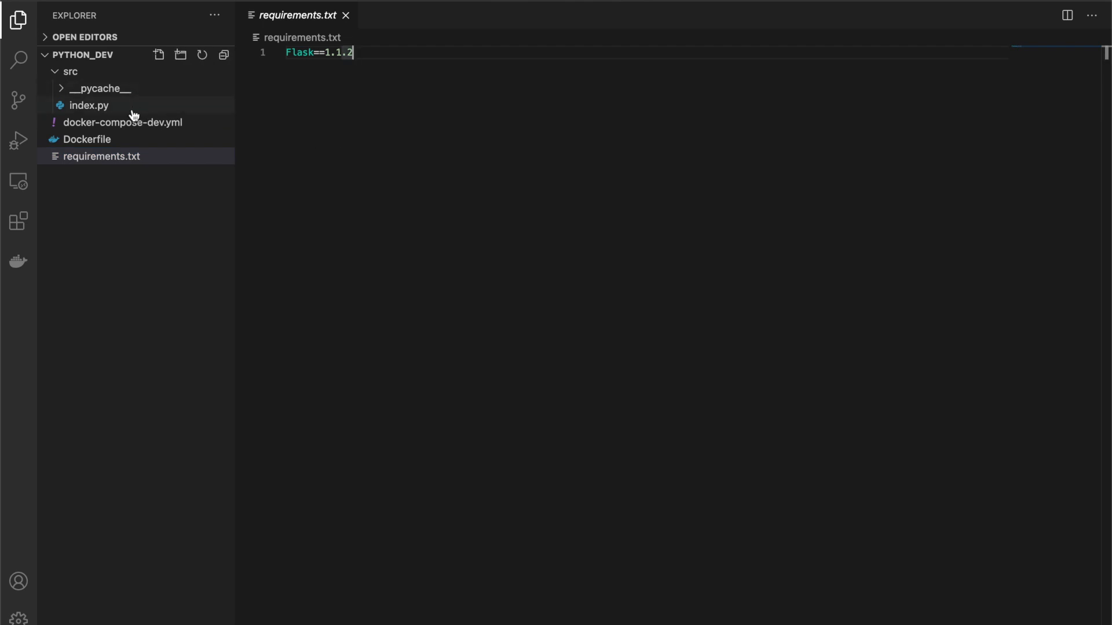
Review index.py, docker-compose-dev.yml and requirements.txt in the local python_dev project
click(88, 105)
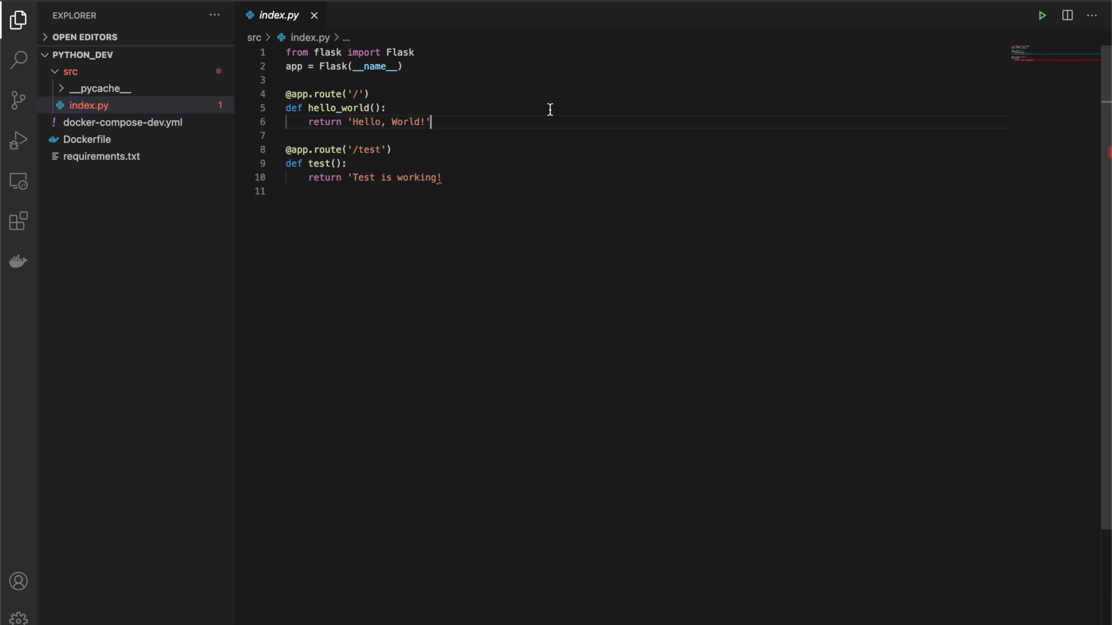
click(122, 122)
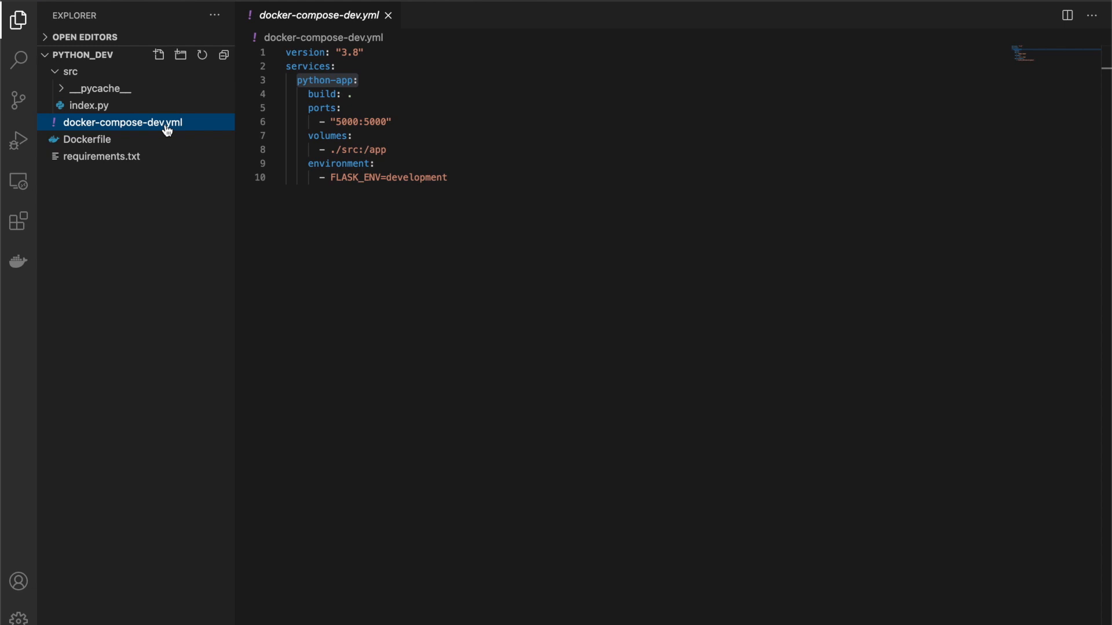
click(89, 105)
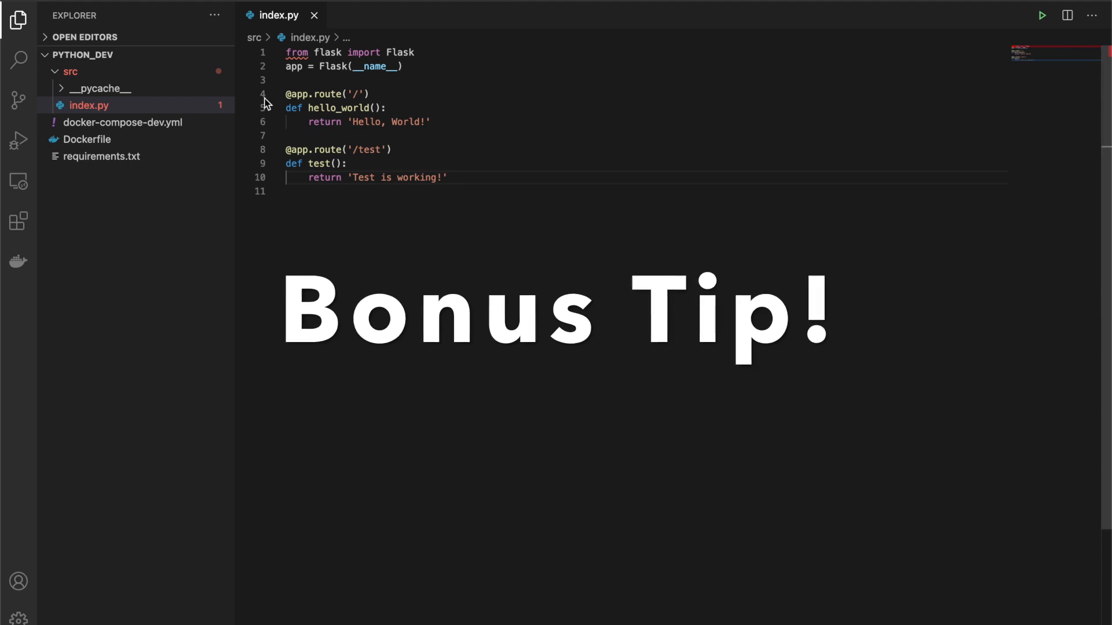
click(102, 156)
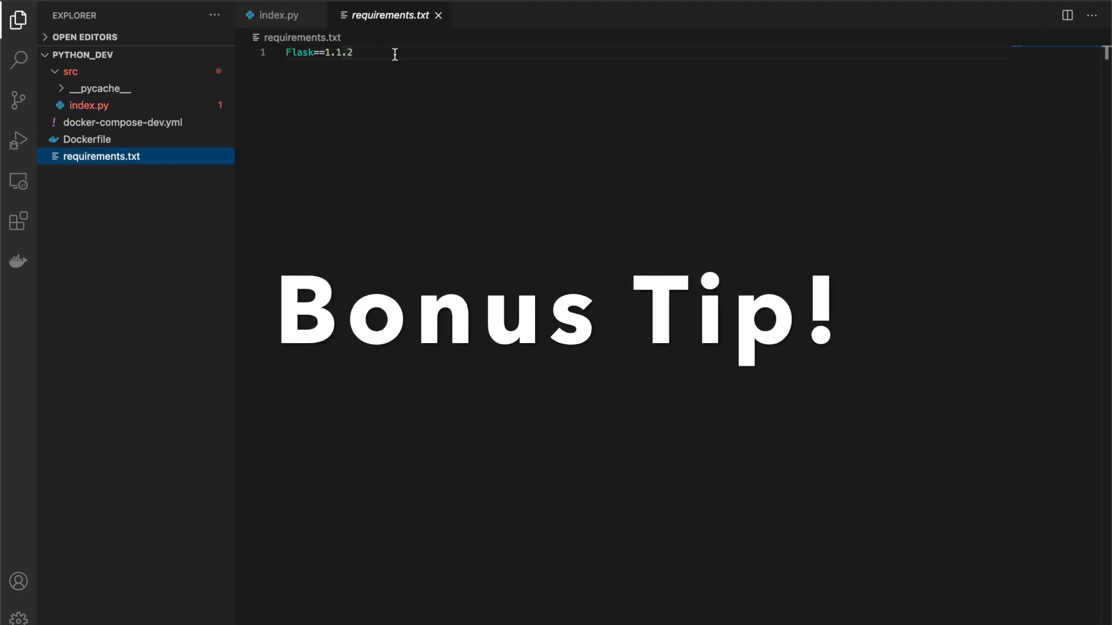